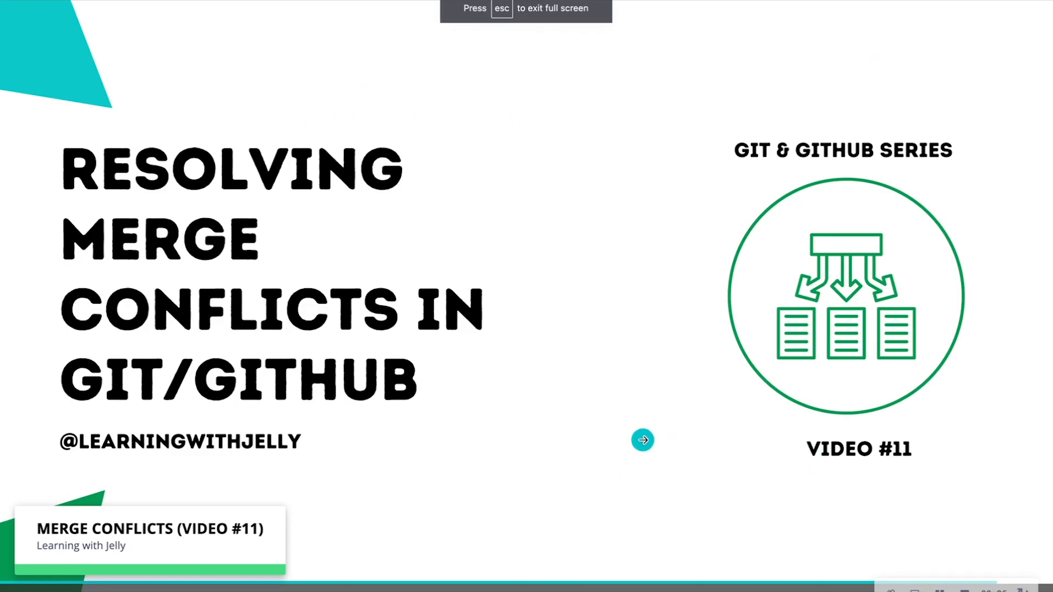
Switch the repository to the test branch, compare it against main, and return to the repo home page
{"action": "left_click", "coordinate": [642, 439]}
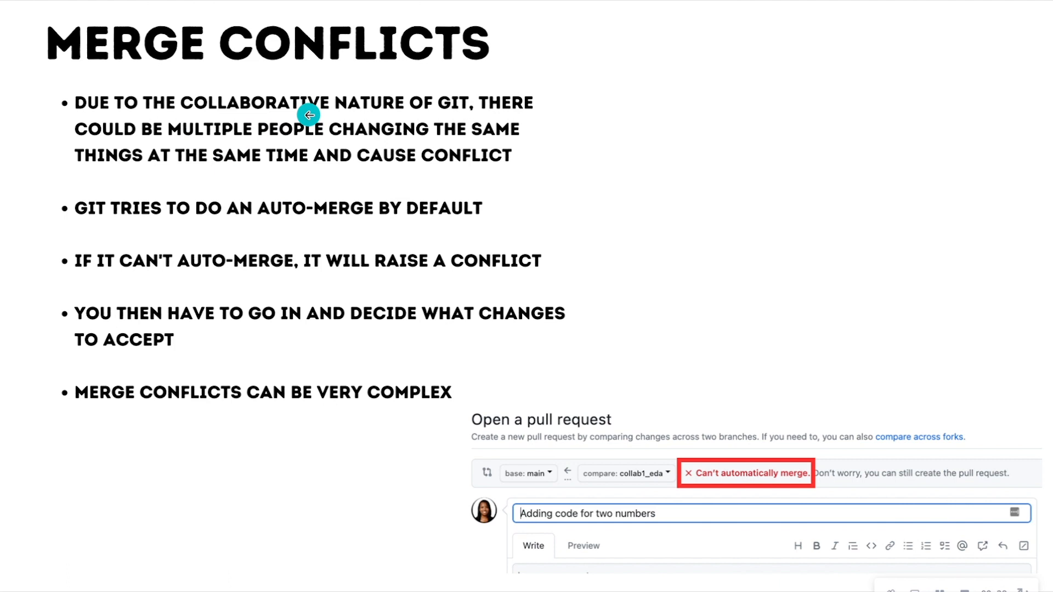
{"action": "mouse_move", "coordinate": [593, 137]}
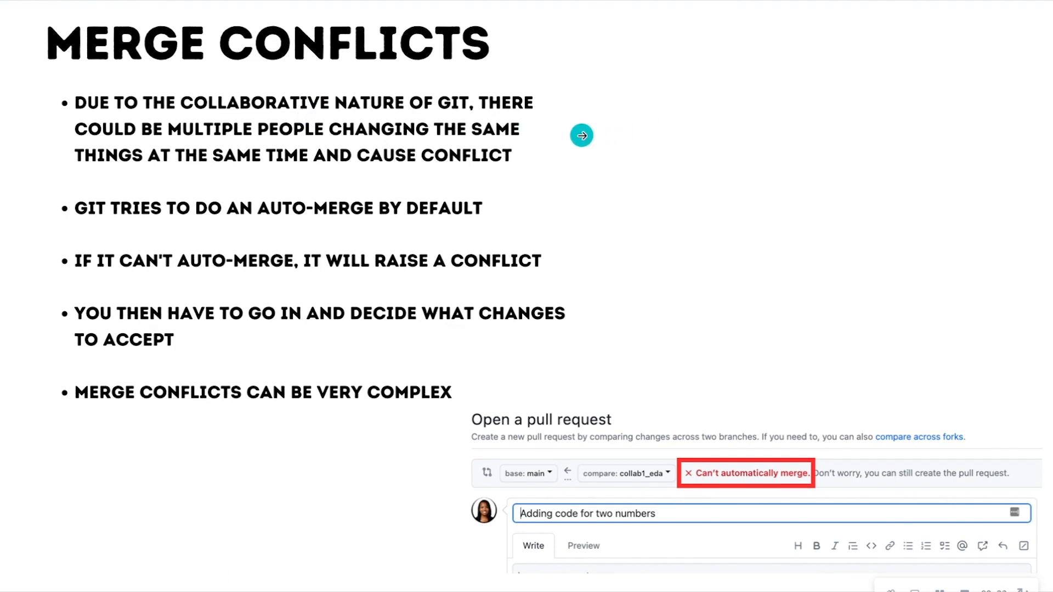
{"action": "mouse_move", "coordinate": [582, 135]}
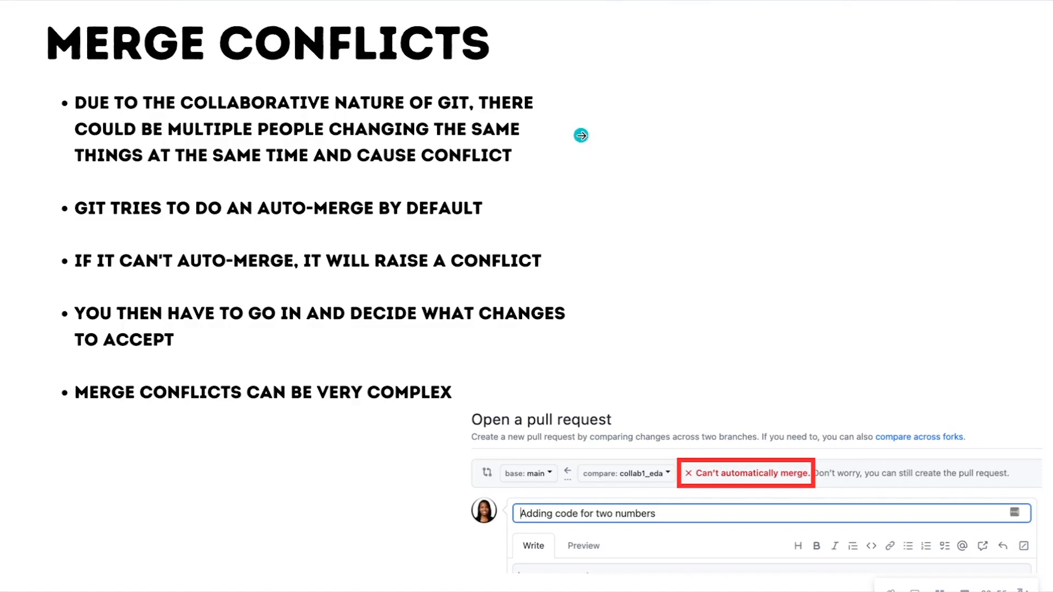
{"action": "mouse_move", "coordinate": [590, 196]}
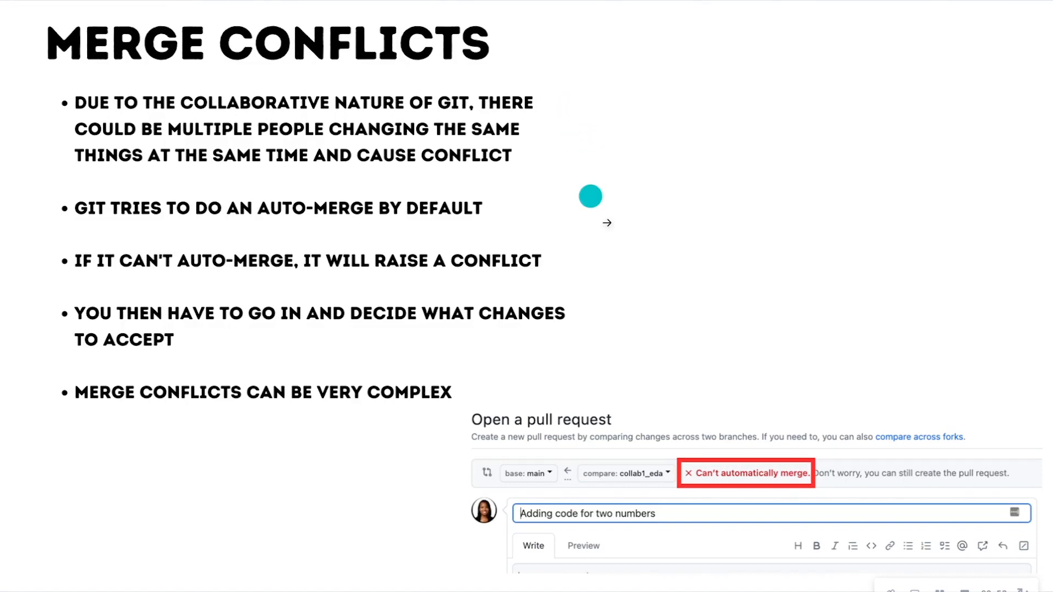
{"action": "mouse_move", "coordinate": [668, 480]}
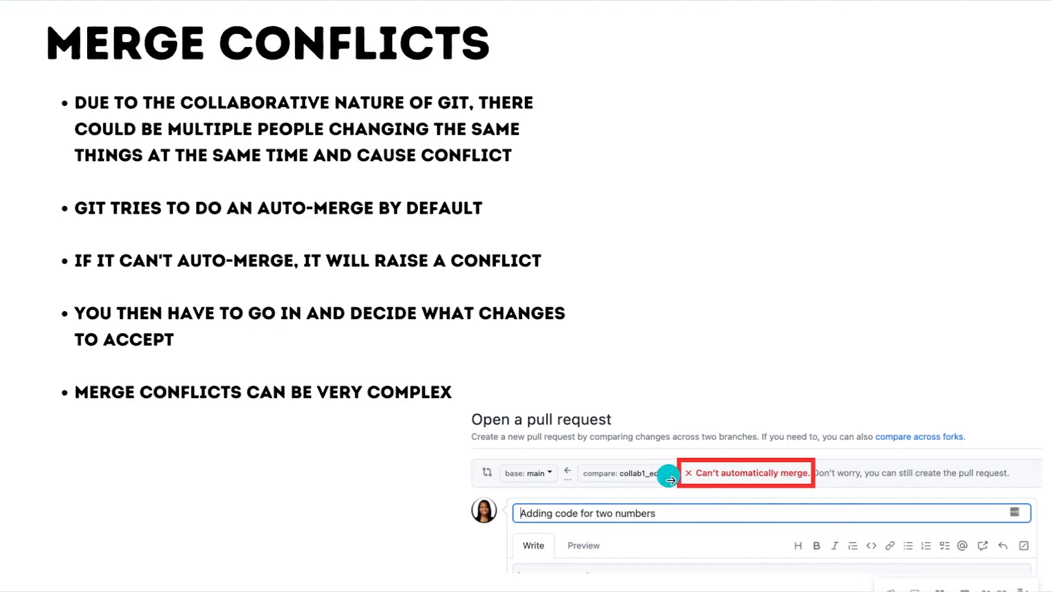
{"action": "mouse_move", "coordinate": [778, 492]}
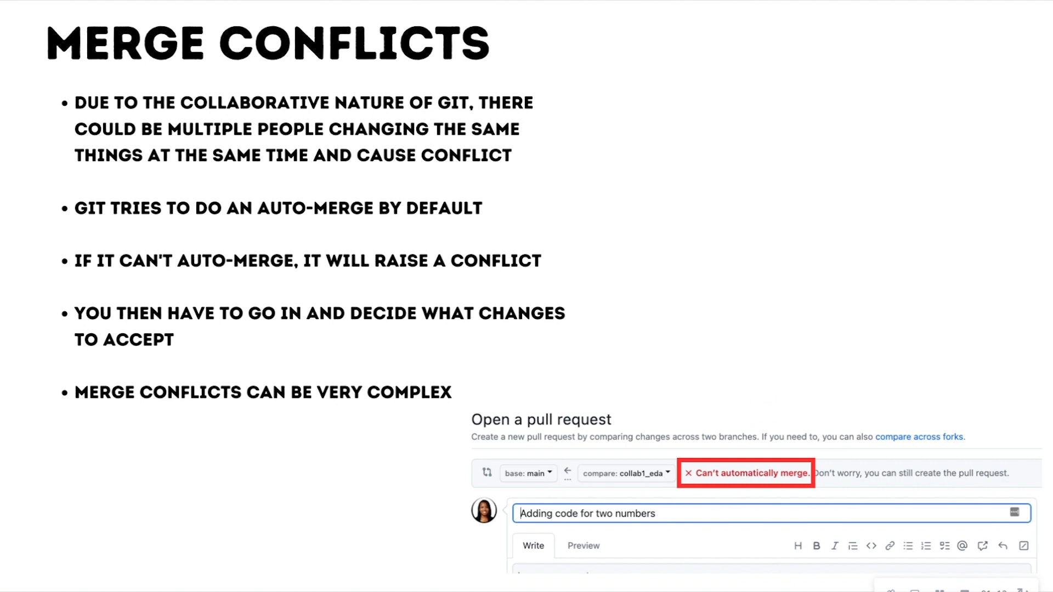
{"action": "mouse_move", "coordinate": [766, 406]}
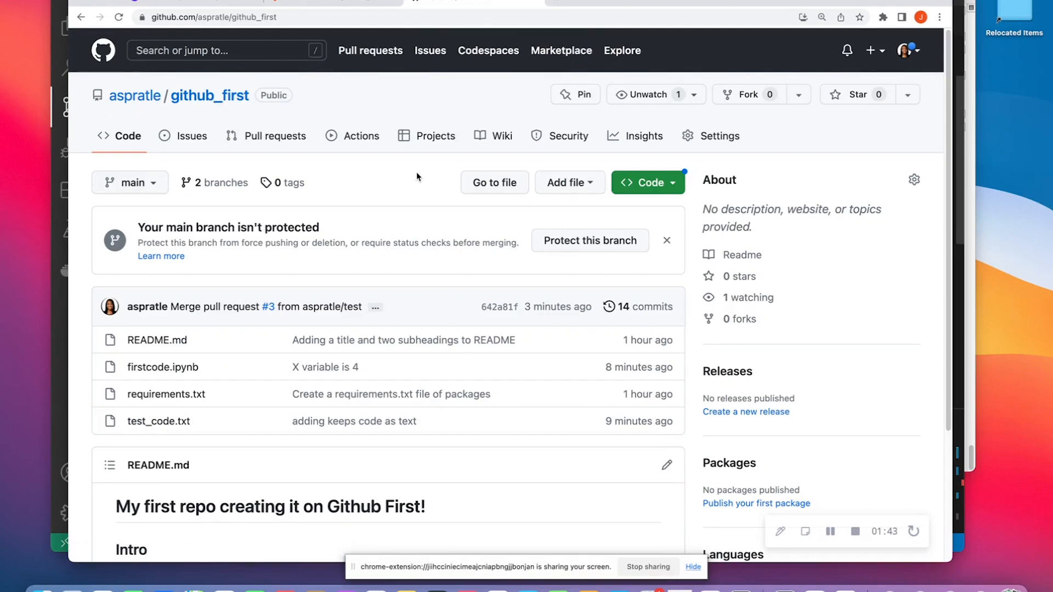
{"action": "scroll", "scroll_direction": "down", "scroll_amount": 3}
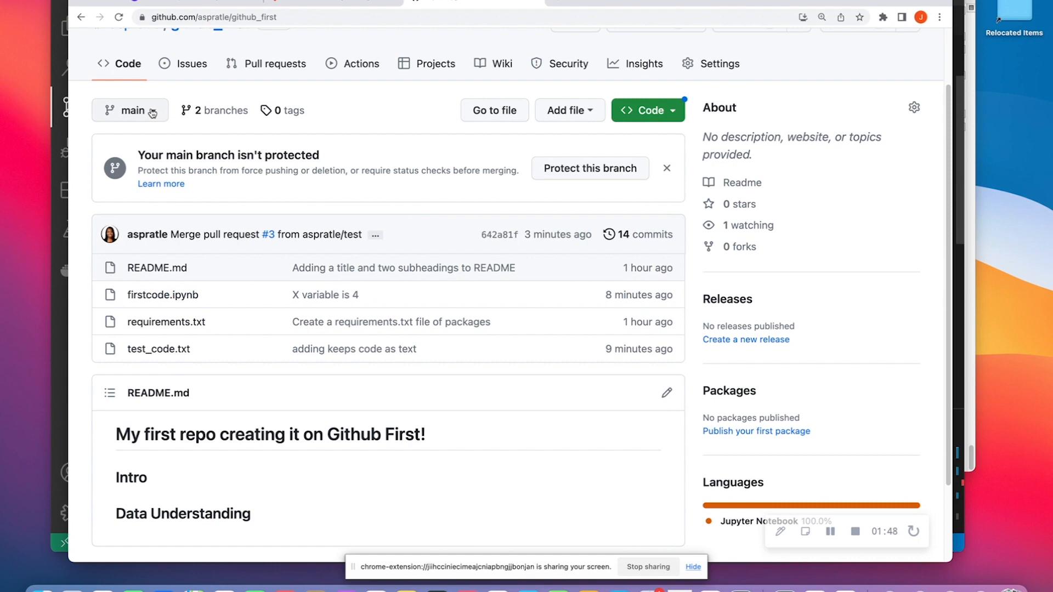
{"action": "left_click", "coordinate": [129, 109]}
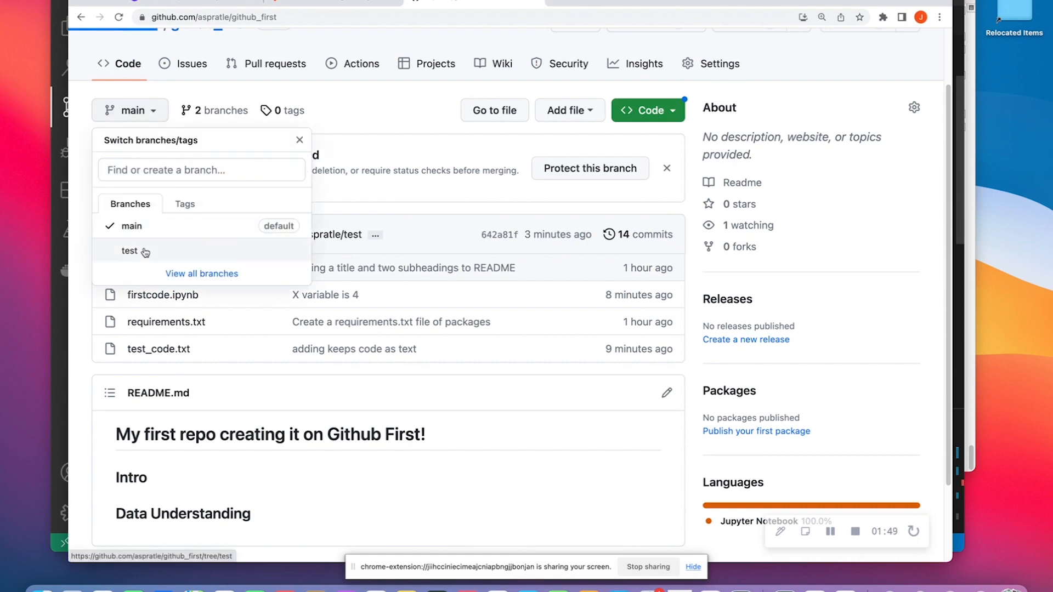
{"action": "left_click", "coordinate": [130, 250]}
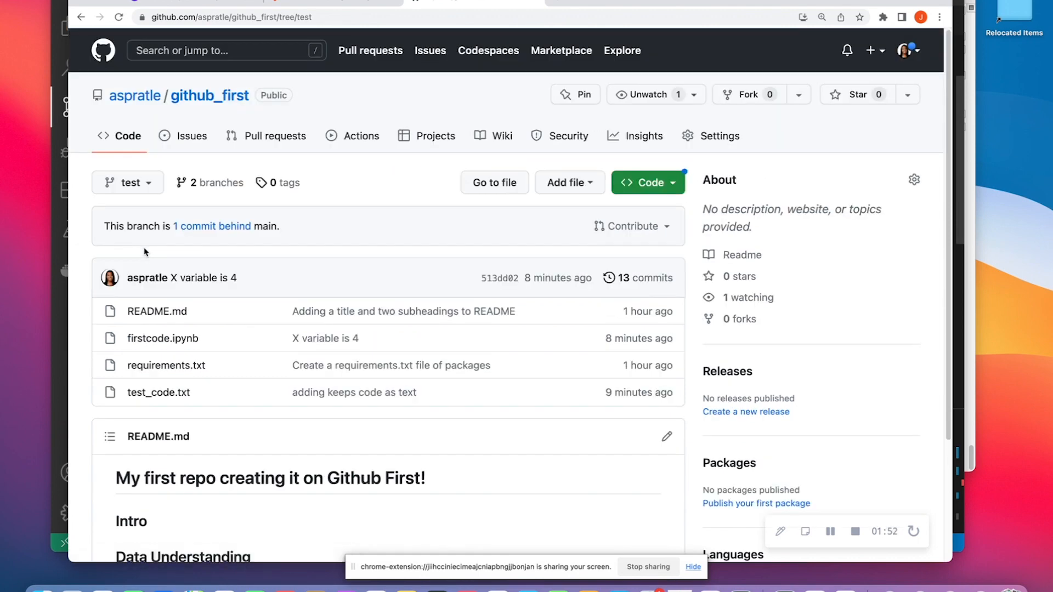
{"action": "scroll", "scroll_direction": "down", "scroll_amount": 3}
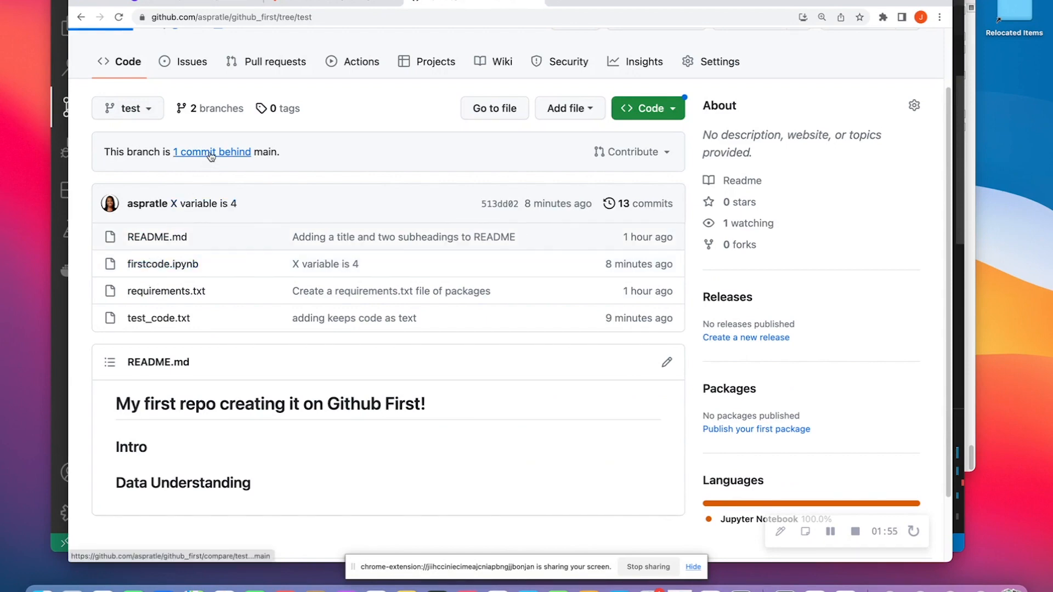
{"action": "left_click", "coordinate": [212, 151]}
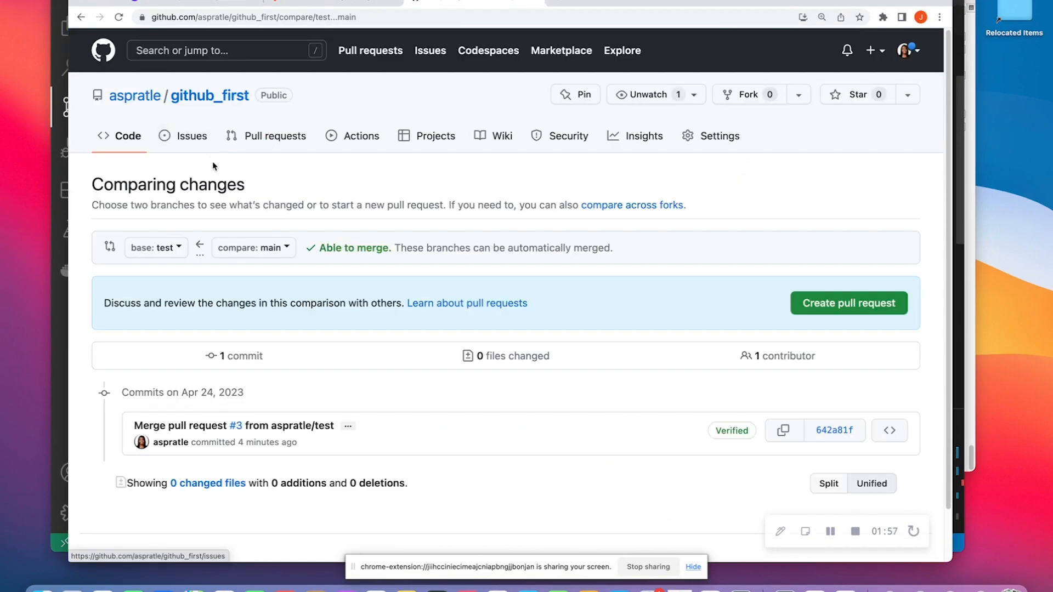
{"action": "left_click", "coordinate": [209, 96]}
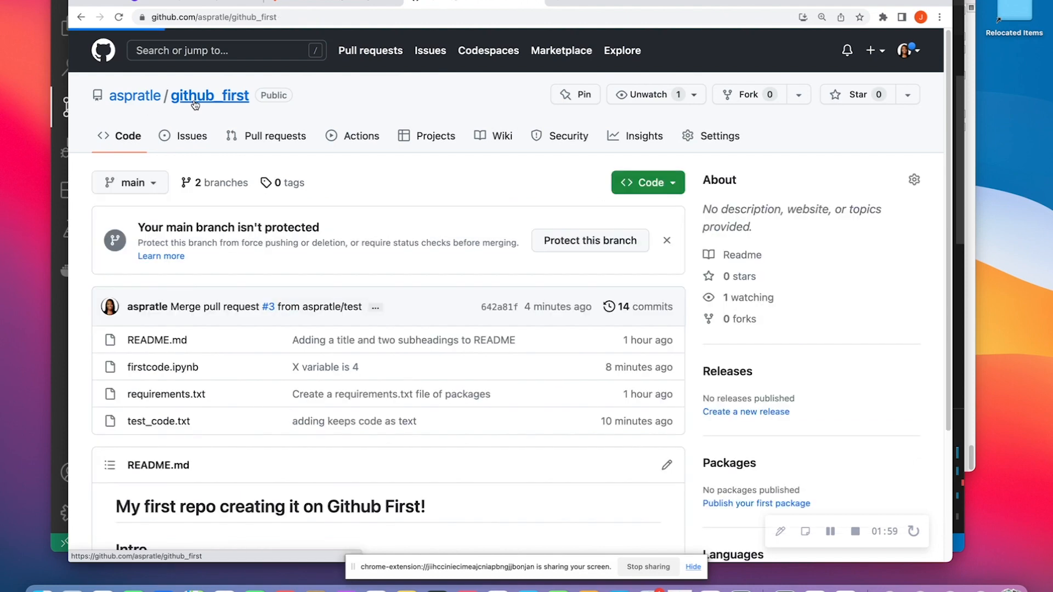
View firstcode.ipynb on main and then on the test branch, both showing x = 4
{"action": "scroll", "scroll_direction": "down", "scroll_amount": 3}
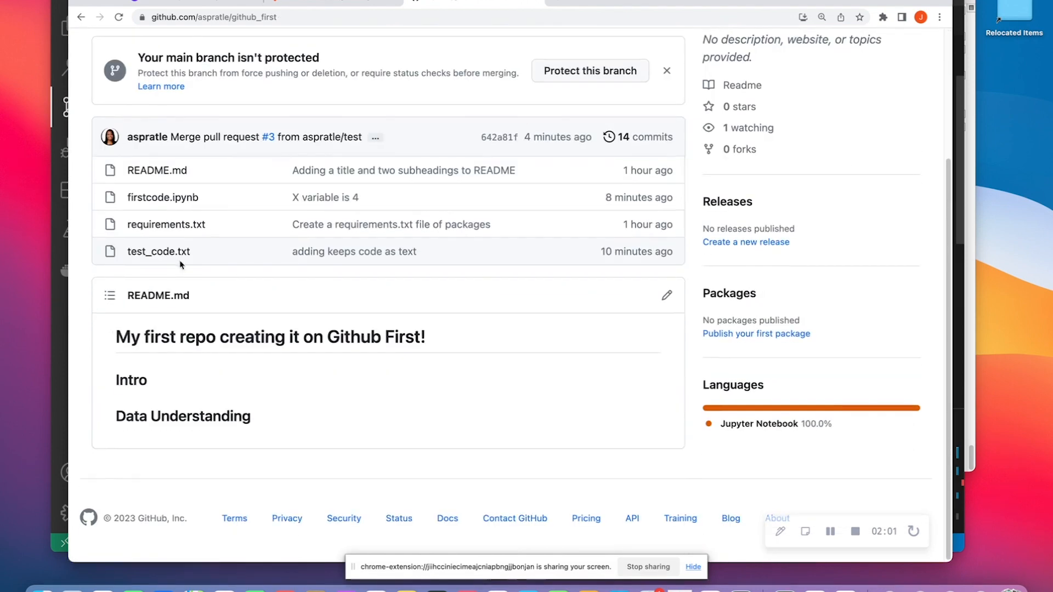
{"action": "left_click", "coordinate": [162, 196]}
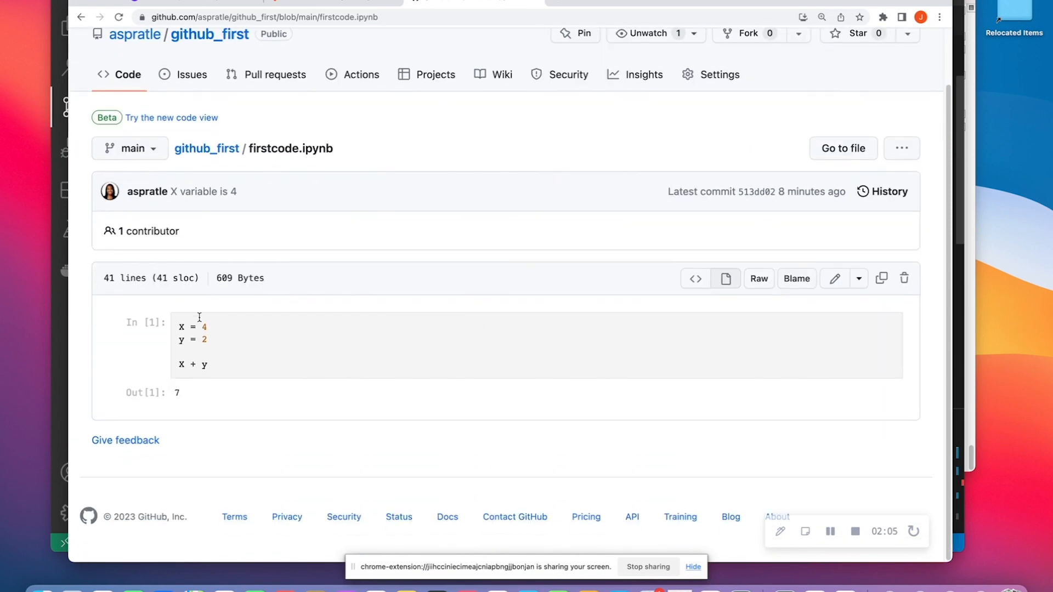
{"action": "mouse_move", "coordinate": [213, 332]}
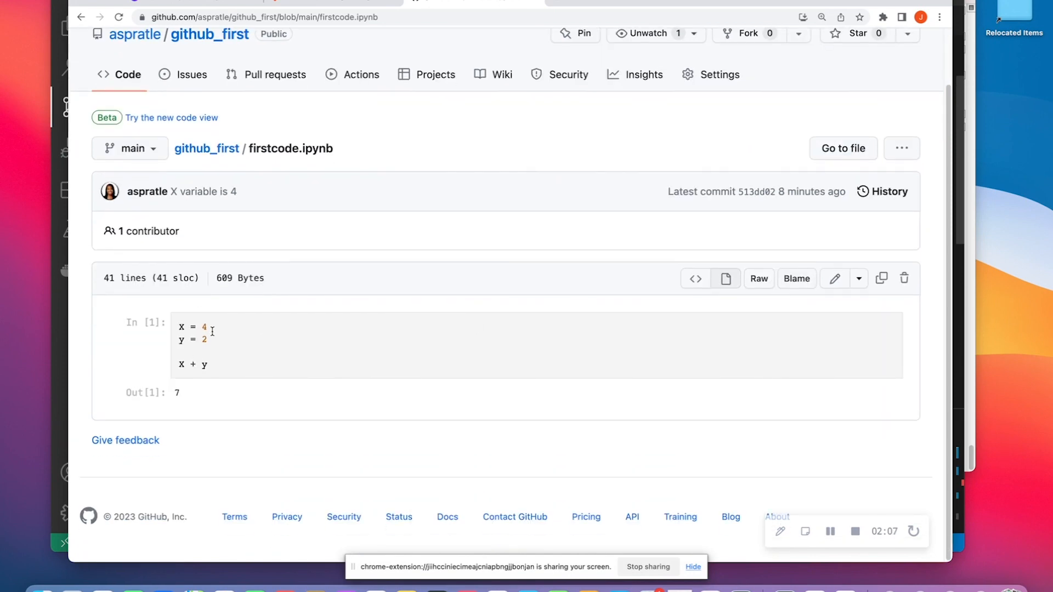
{"action": "scroll", "scroll_direction": "up", "scroll_amount": 3}
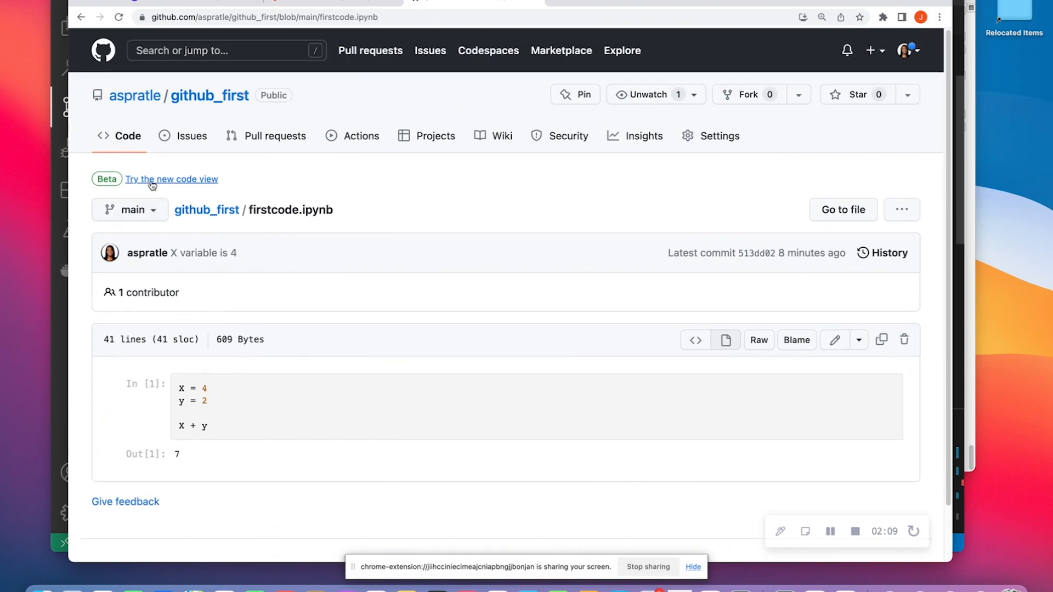
{"action": "left_click", "coordinate": [130, 209]}
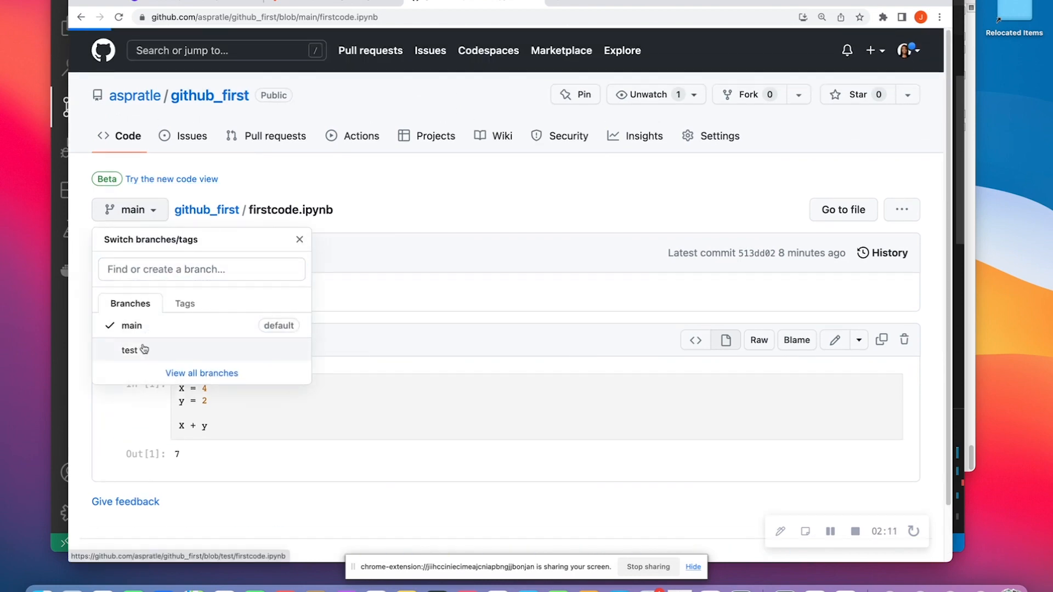
{"action": "left_click", "coordinate": [127, 348]}
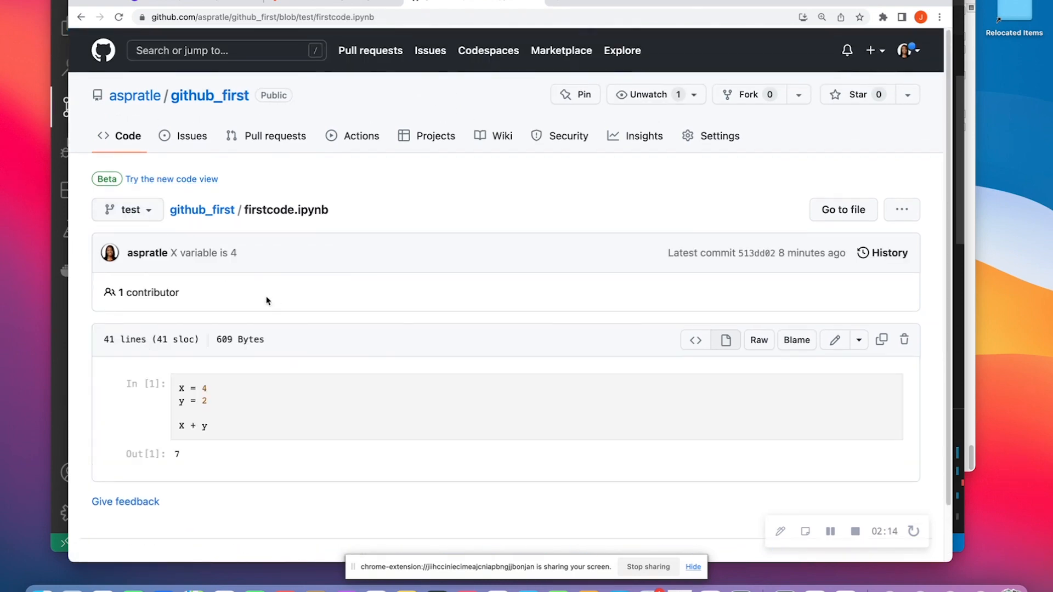
{"action": "scroll", "scroll_direction": "down", "scroll_amount": 3}
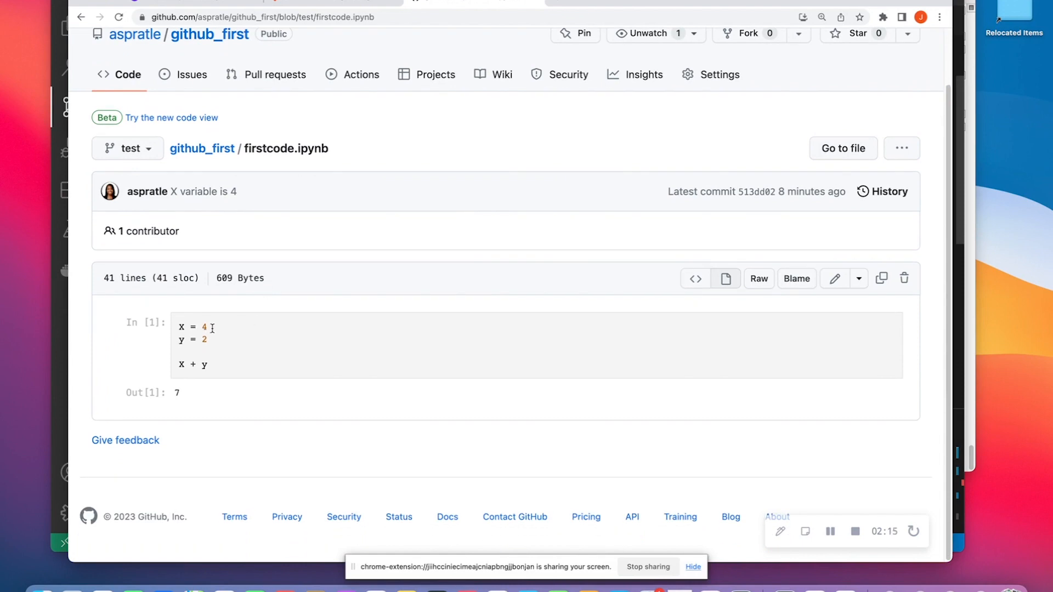
{"action": "mouse_move", "coordinate": [187, 289]}
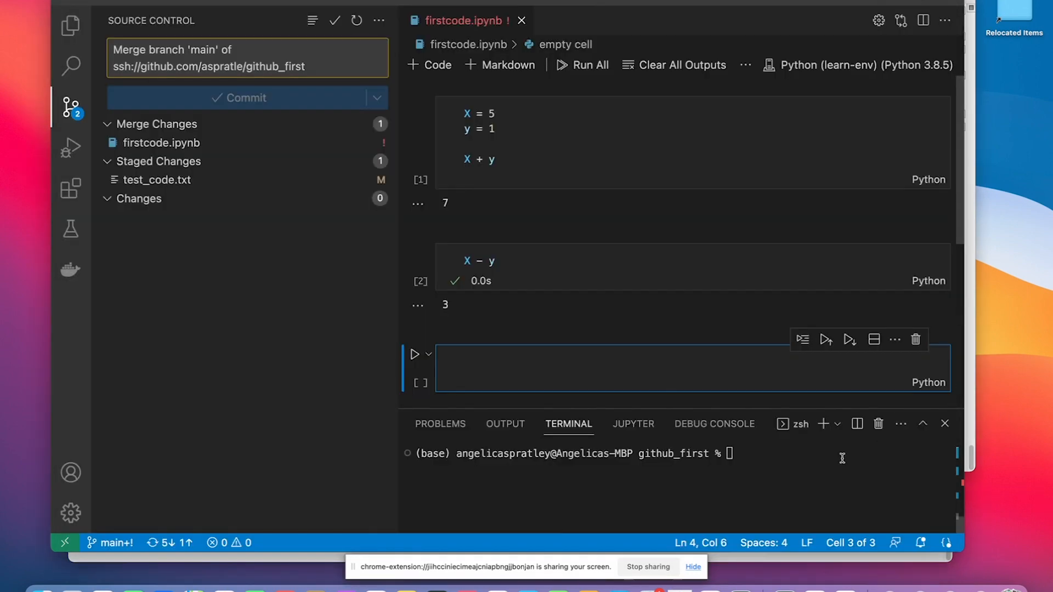
{"action": "mouse_move", "coordinate": [110, 543]}
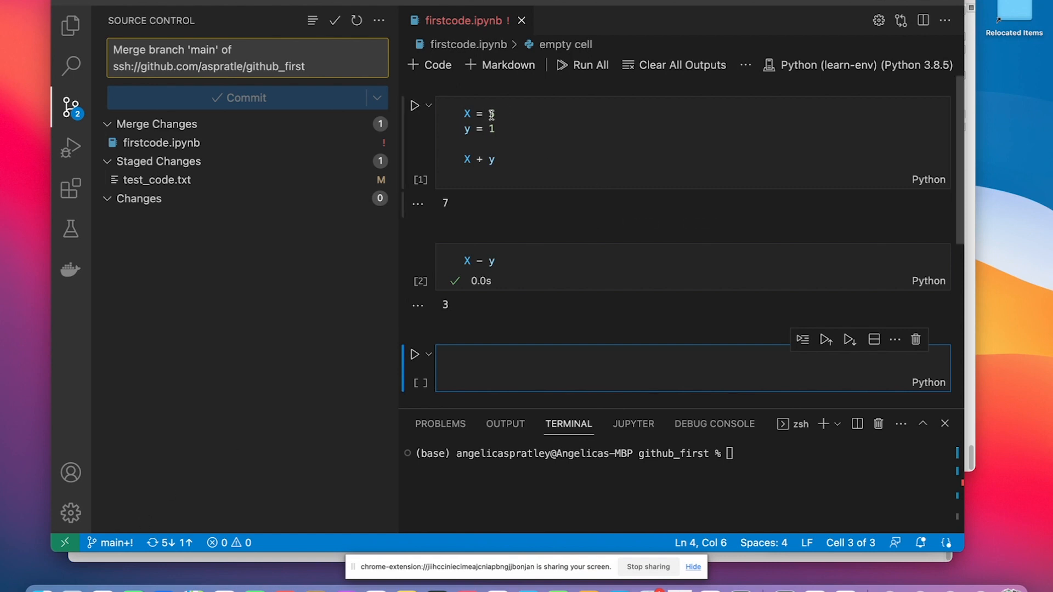
{"action": "left_click", "coordinate": [492, 117]}
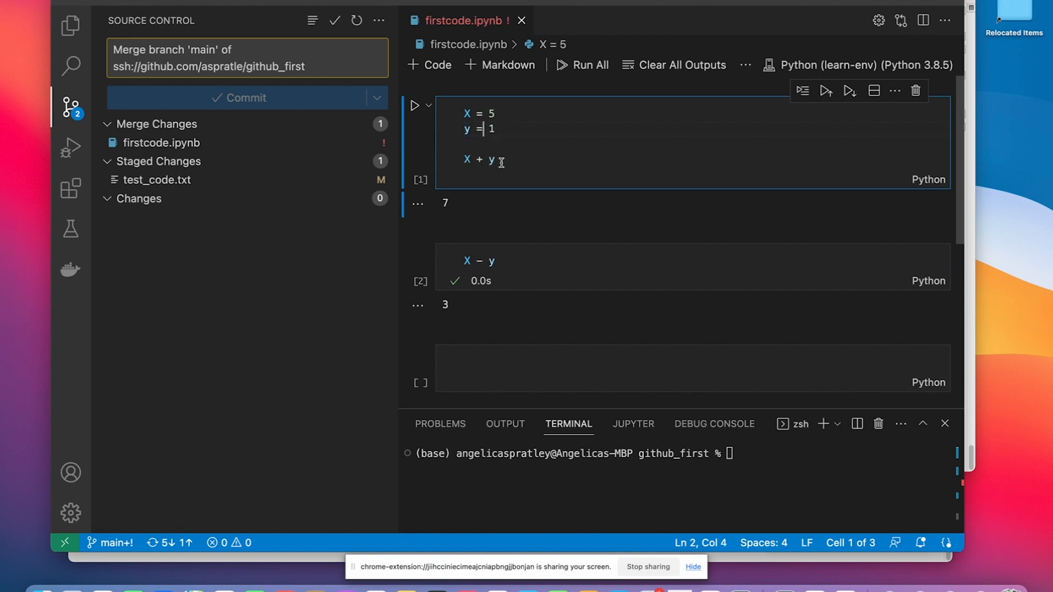
{"action": "mouse_move", "coordinate": [515, 268]}
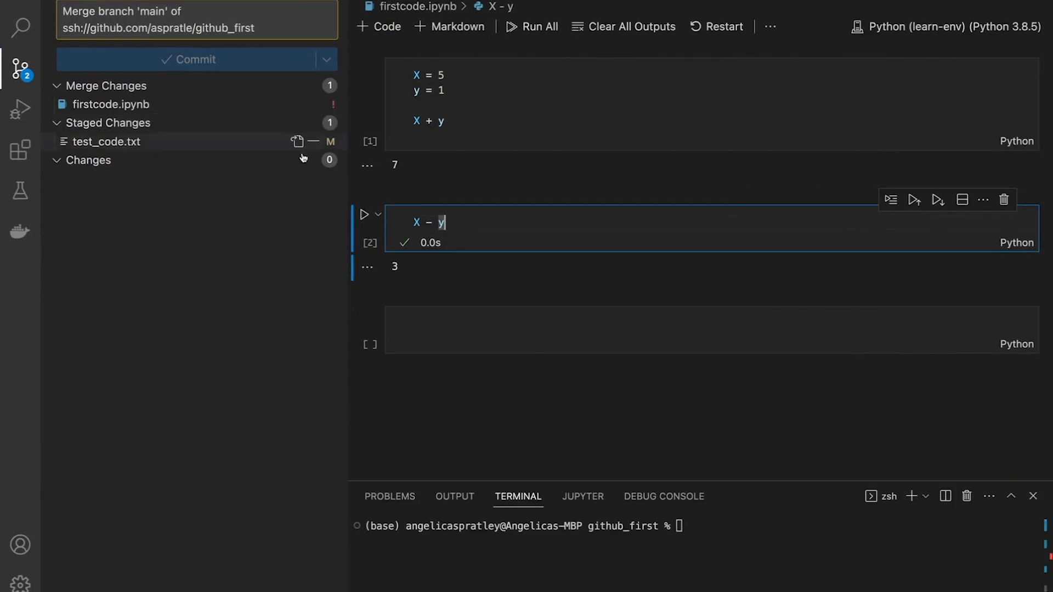
{"action": "mouse_move", "coordinate": [449, 247]}
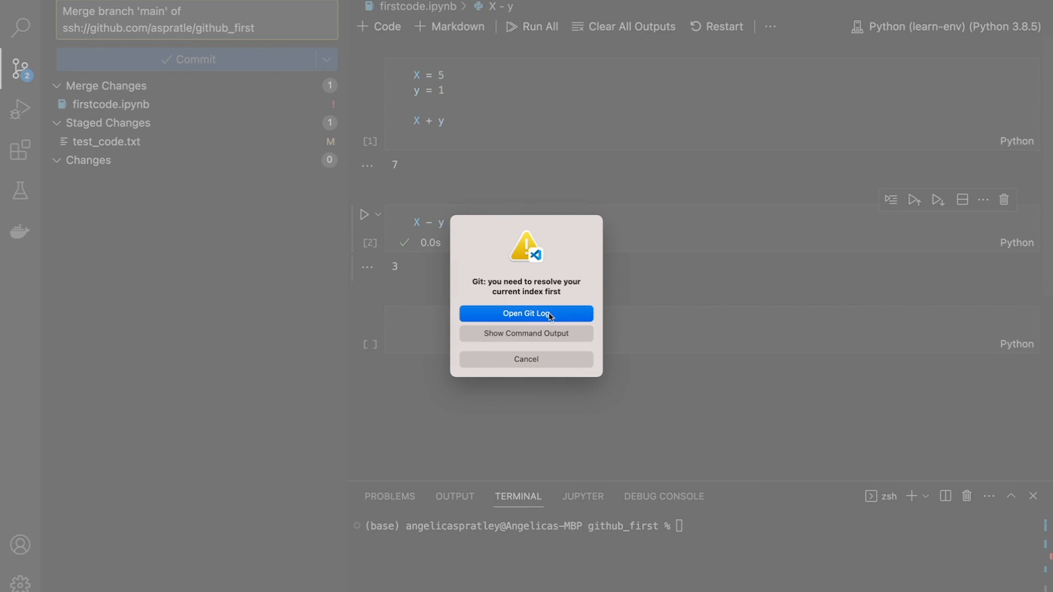
Attempt to check out the test branch from the status bar, which fails on the unresolved index, then reopen firstcode.ipynb
{"action": "left_click", "coordinate": [526, 313]}
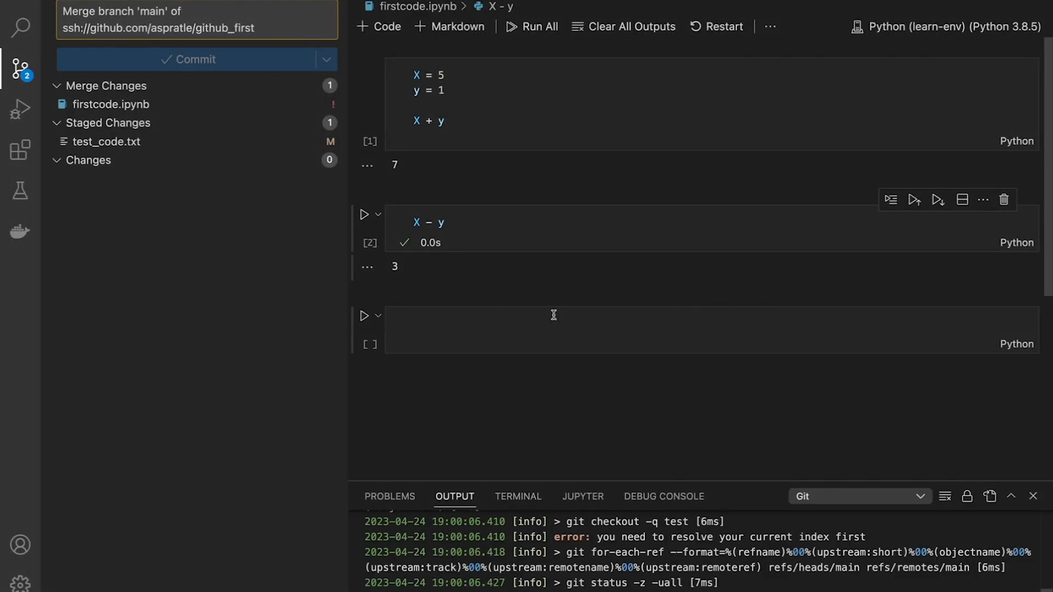
{"action": "mouse_move", "coordinate": [503, 326]}
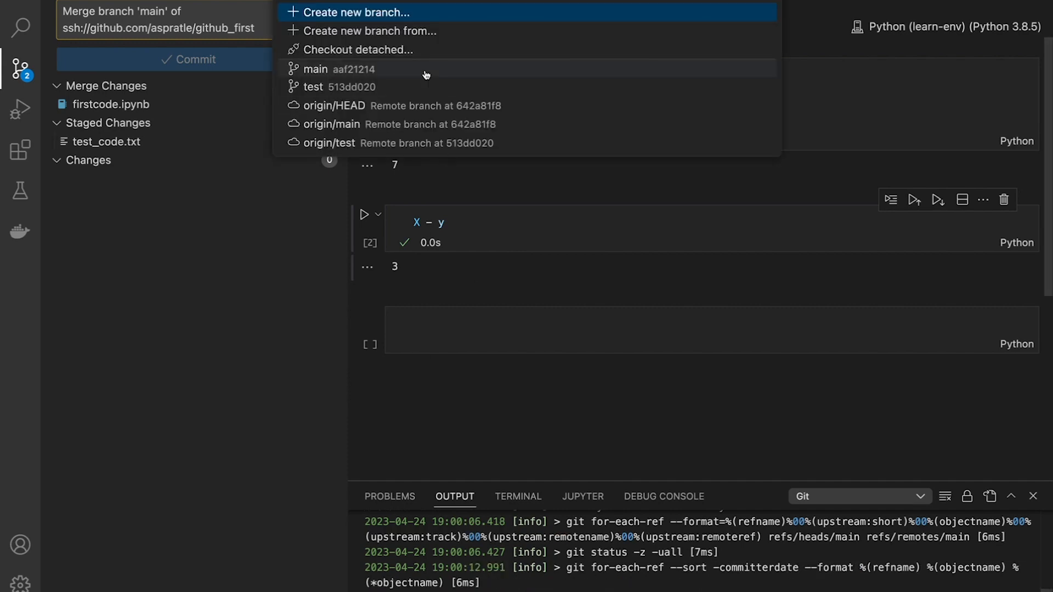
{"action": "left_click", "coordinate": [314, 87]}
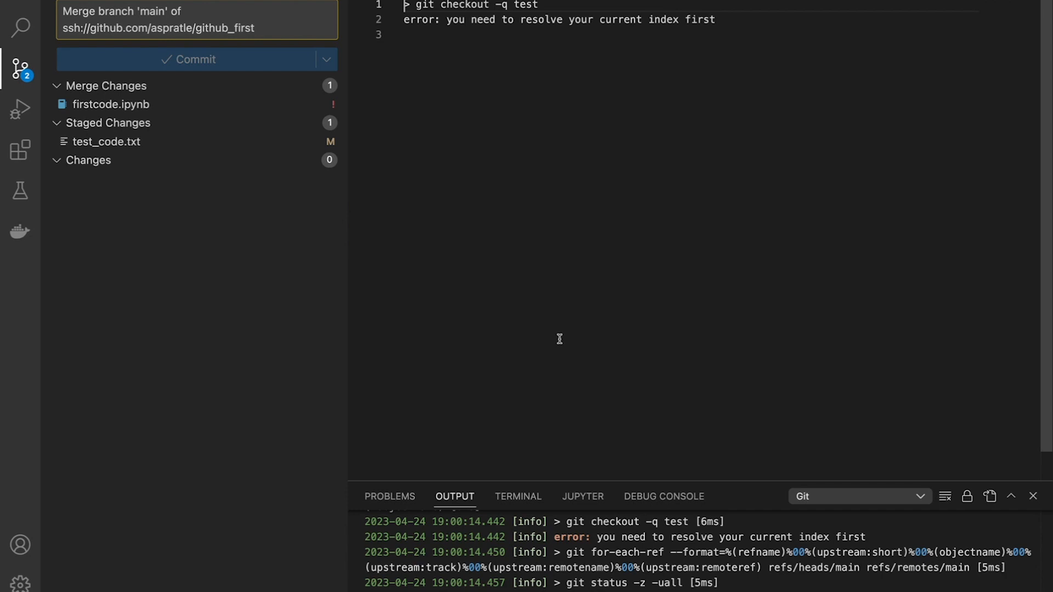
{"action": "mouse_move", "coordinate": [671, 38]}
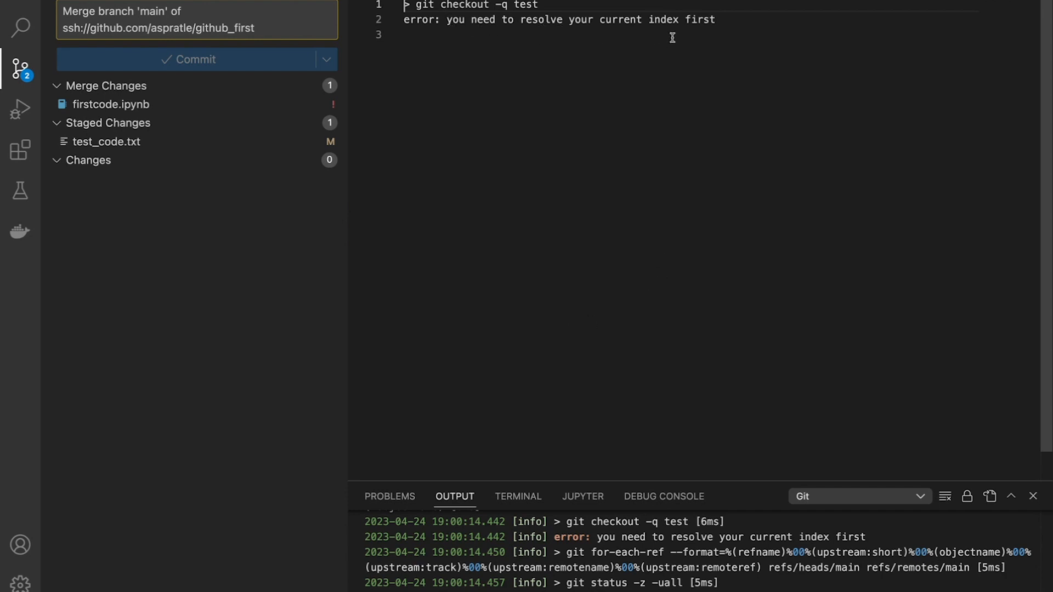
{"action": "mouse_move", "coordinate": [714, 25]}
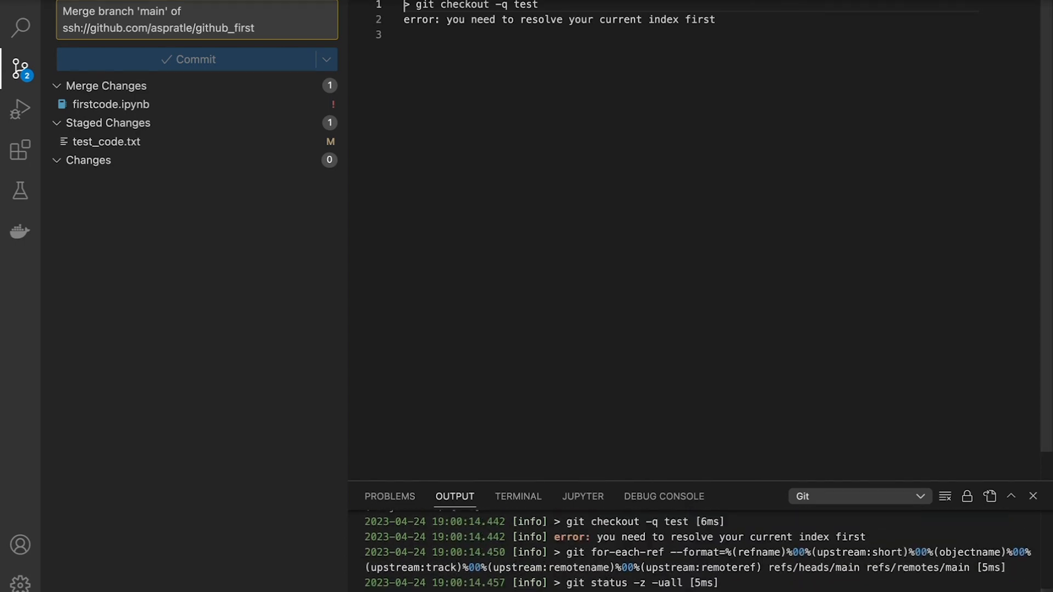
{"action": "mouse_move", "coordinate": [421, 247]}
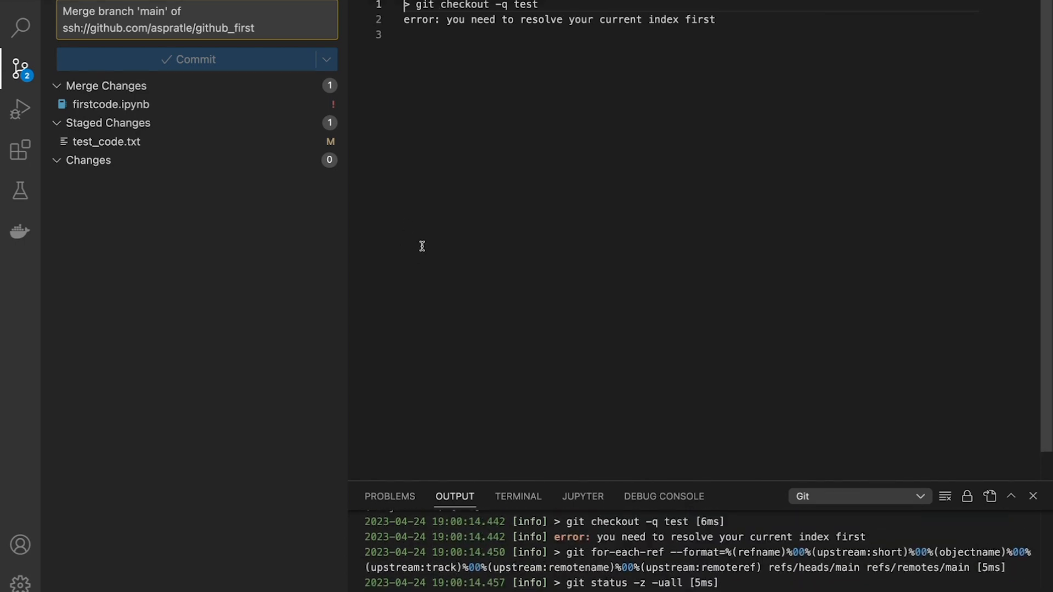
{"action": "left_click", "coordinate": [112, 104]}
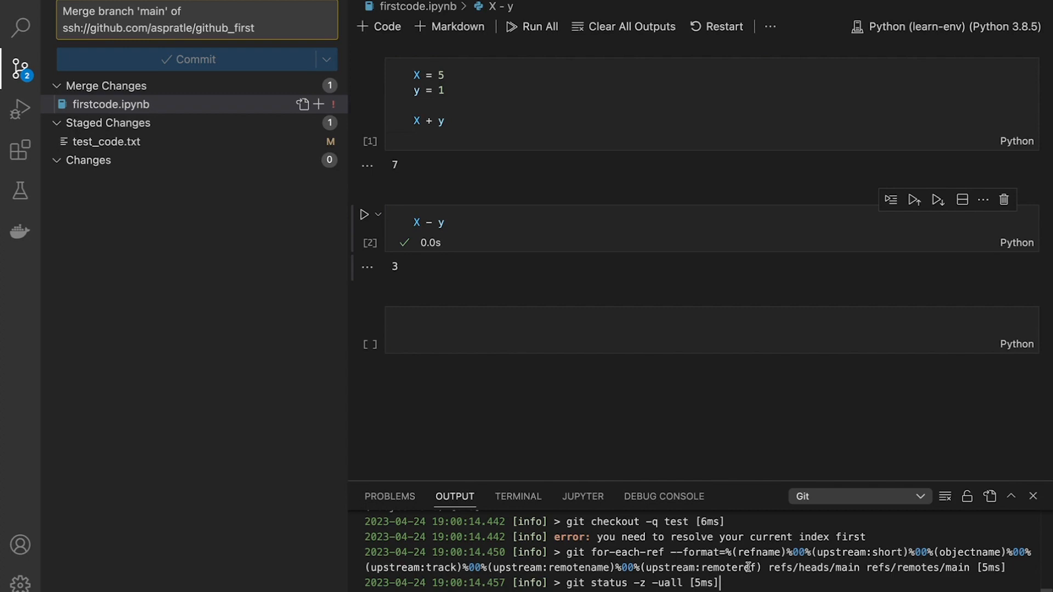
{"action": "mouse_move", "coordinate": [630, 461]}
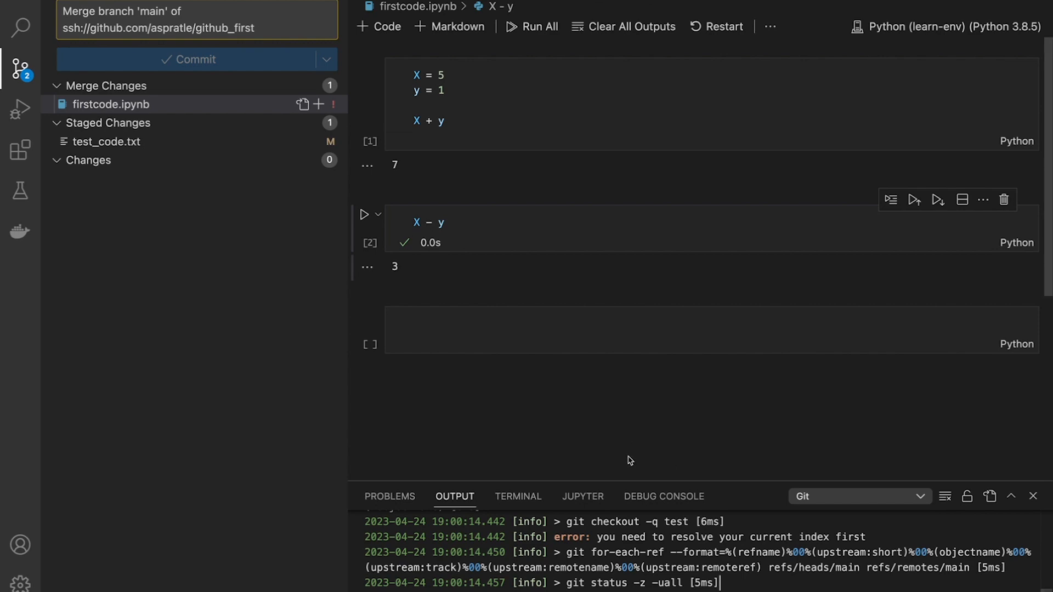
Bring up the integrated shell terminal in github_first and start typing git status
{"action": "left_click", "coordinate": [516, 496]}
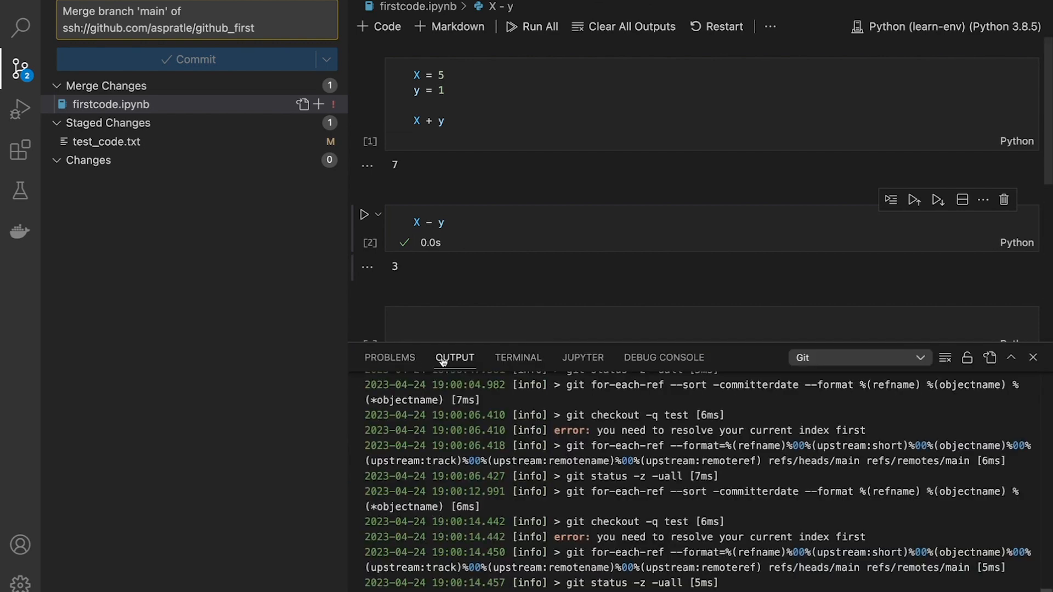
{"action": "left_click", "coordinate": [518, 358]}
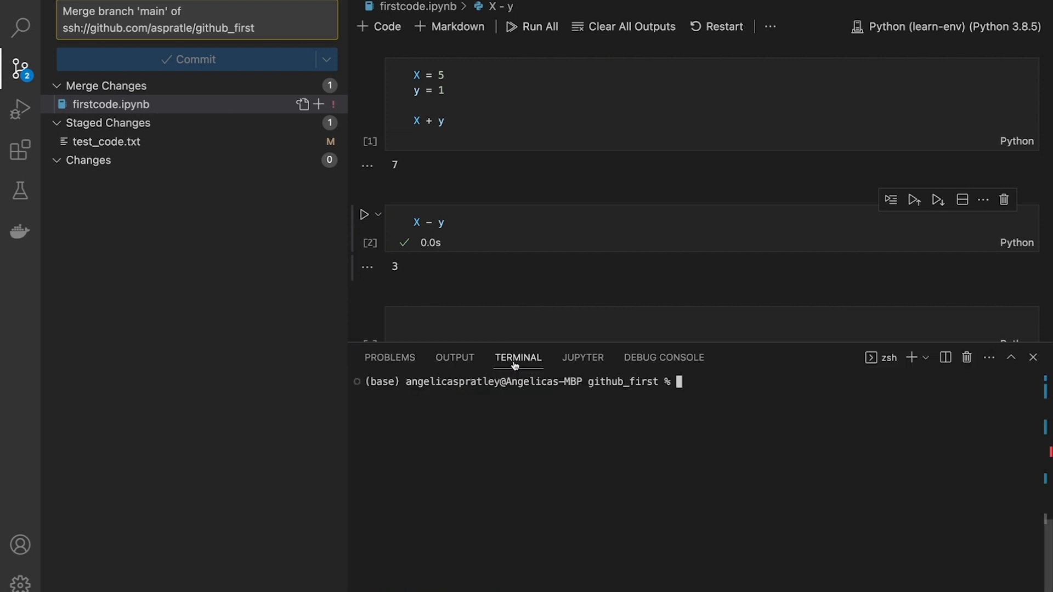
{"action": "left_click", "coordinate": [389, 358]}
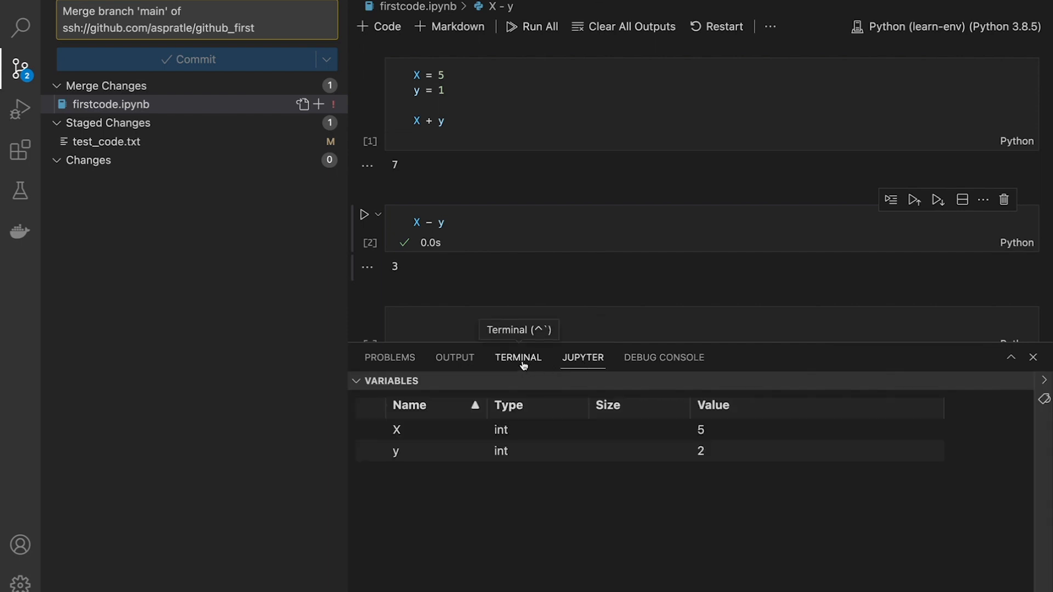
{"action": "left_click", "coordinate": [517, 357]}
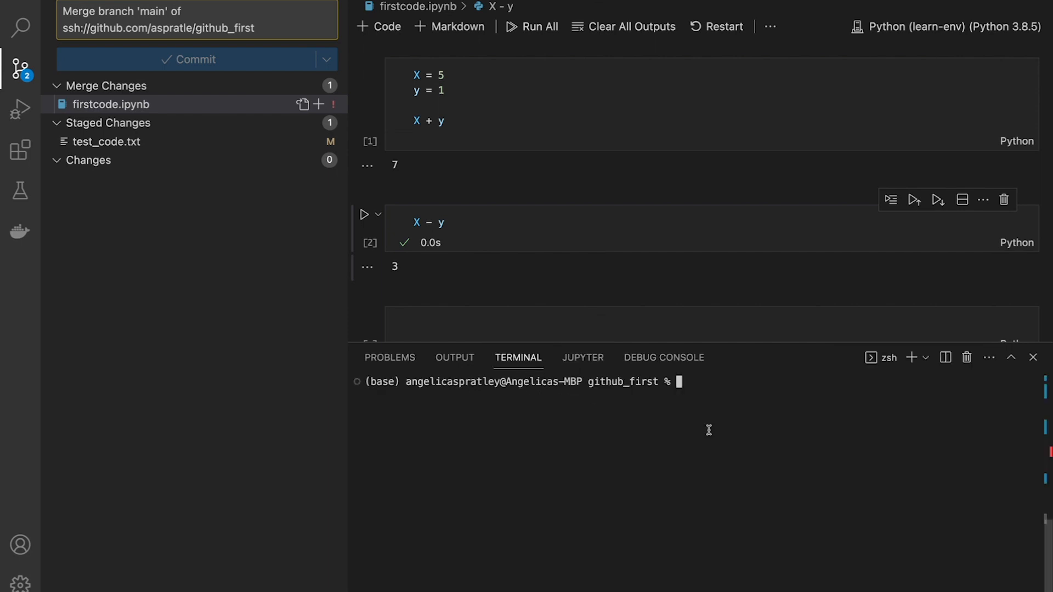
{"action": "mouse_move", "coordinate": [693, 393]}
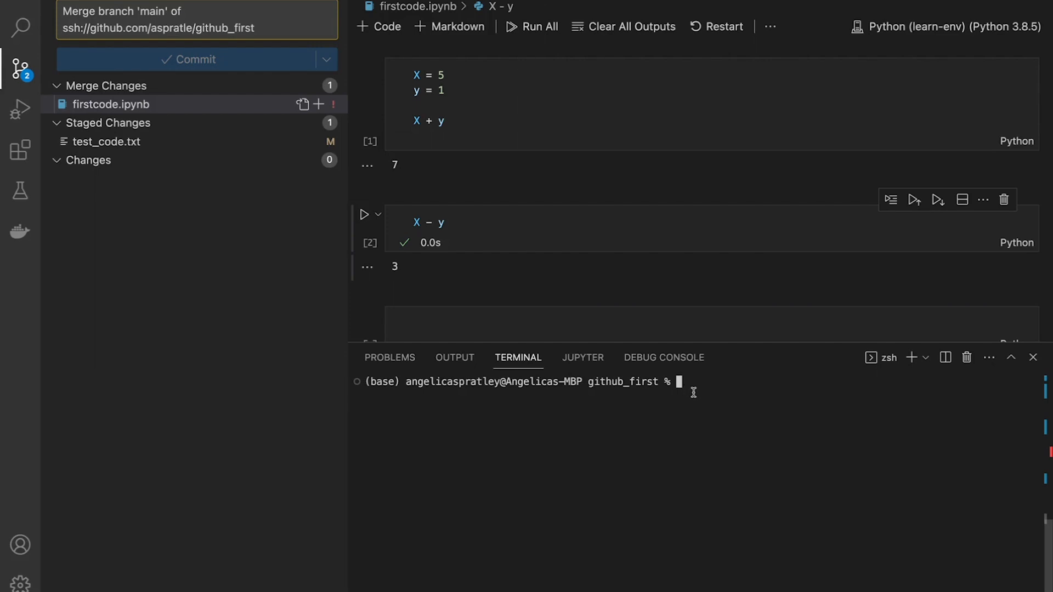
{"action": "type", "text": "git sta"}
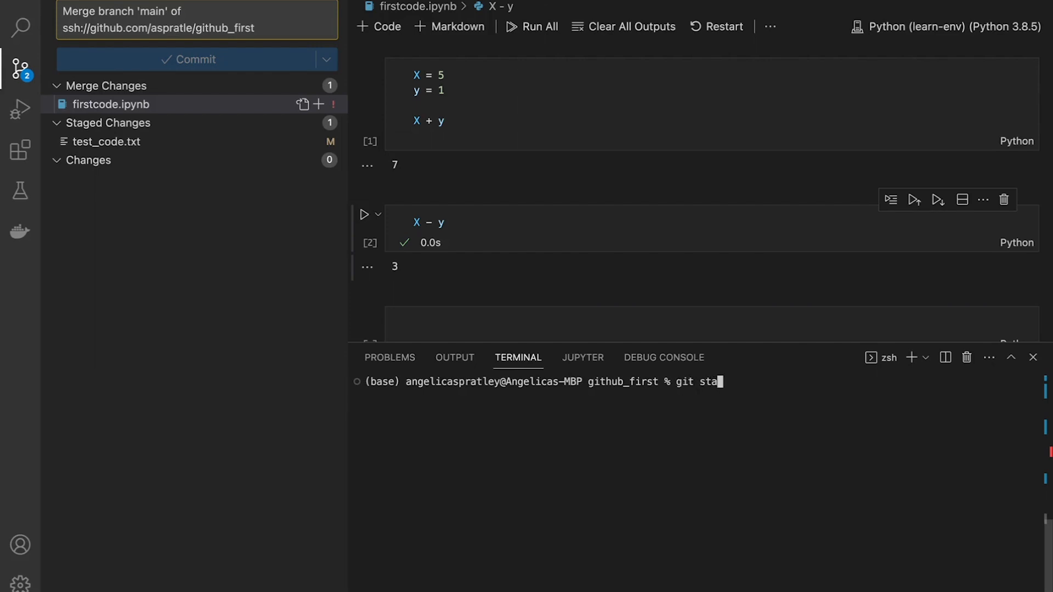
Run git status showing firstcode.ipynb unmerged, then type git merge --abort
{"action": "key", "text": "Return"}
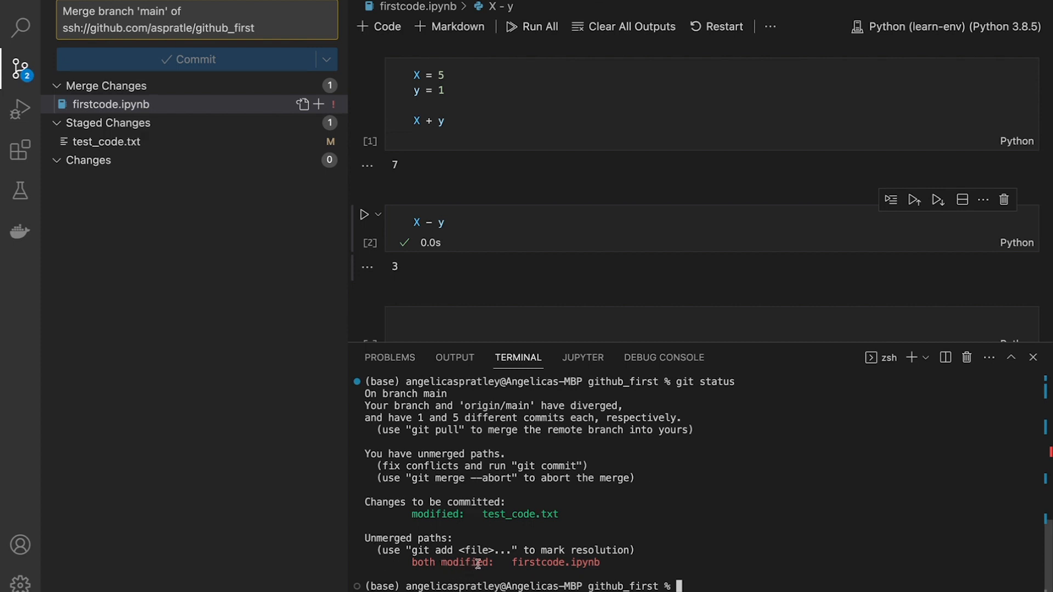
{"action": "mouse_move", "coordinate": [594, 563]}
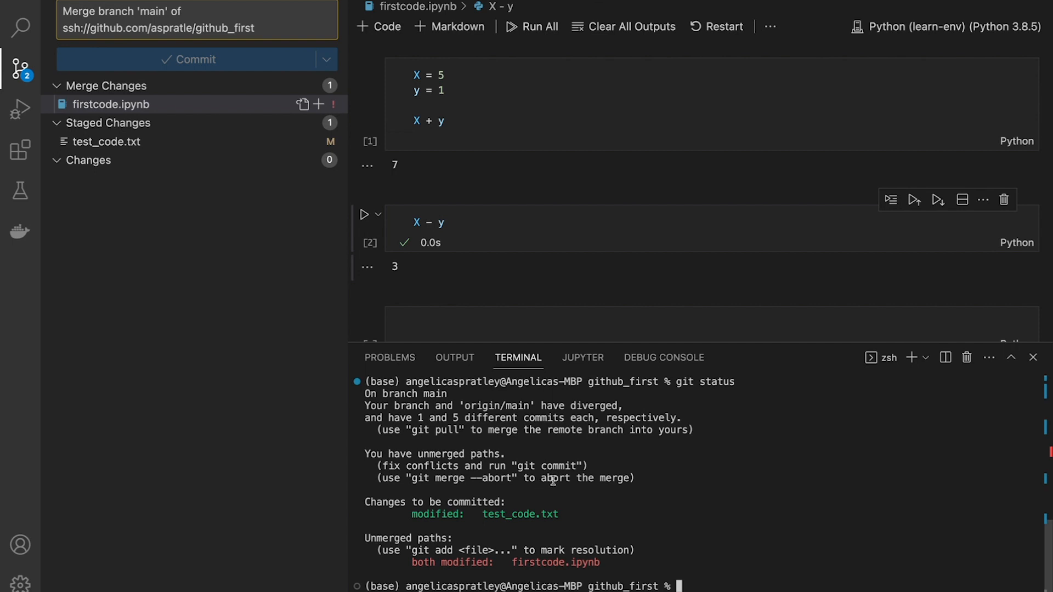
{"action": "mouse_move", "coordinate": [576, 487]}
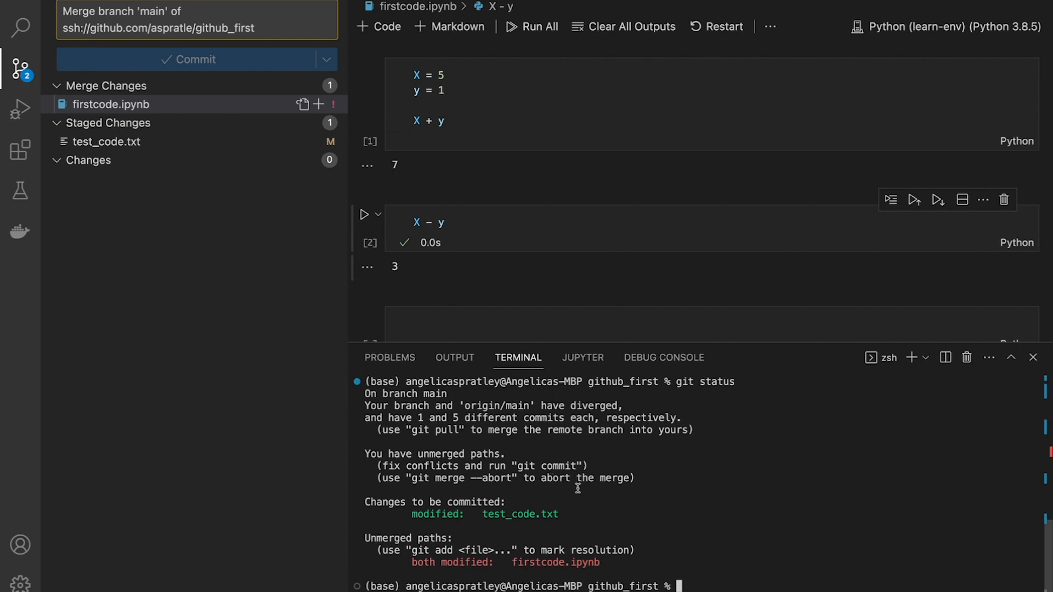
{"action": "mouse_move", "coordinate": [702, 590]}
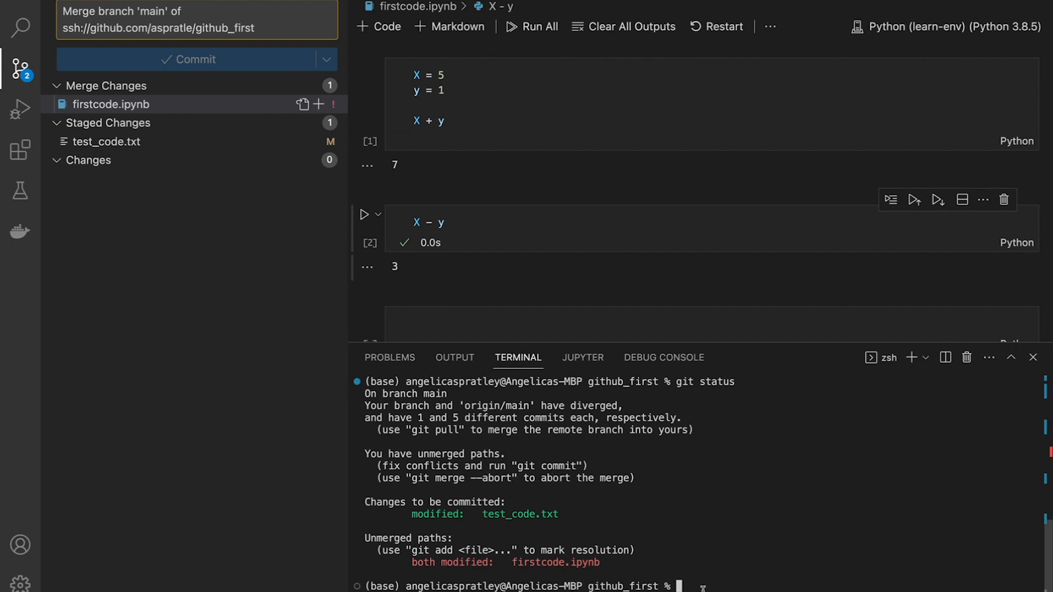
{"action": "type", "text": "git"}
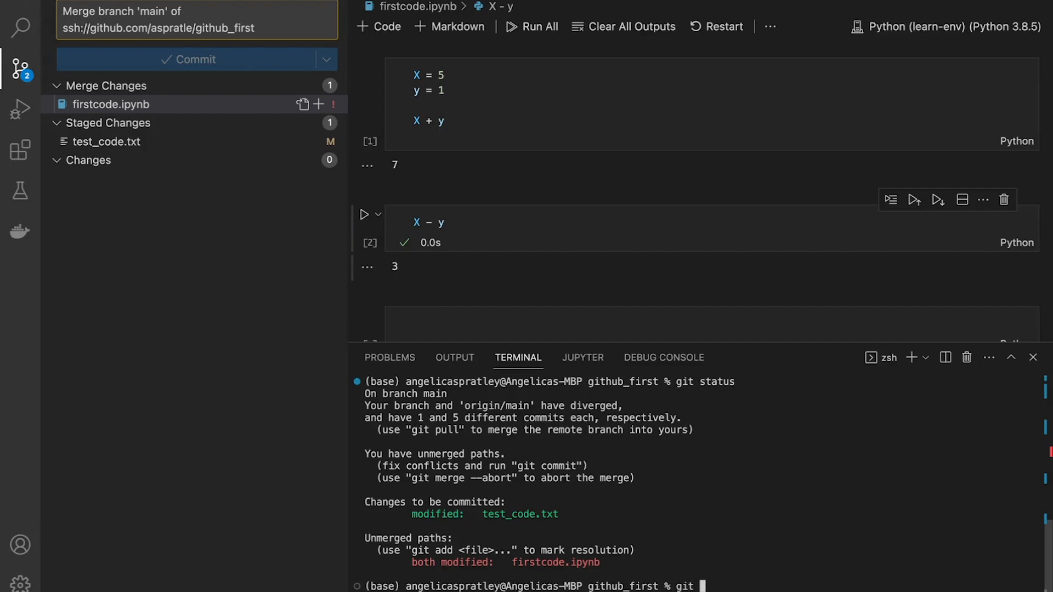
{"action": "type", "text": "merge —"}
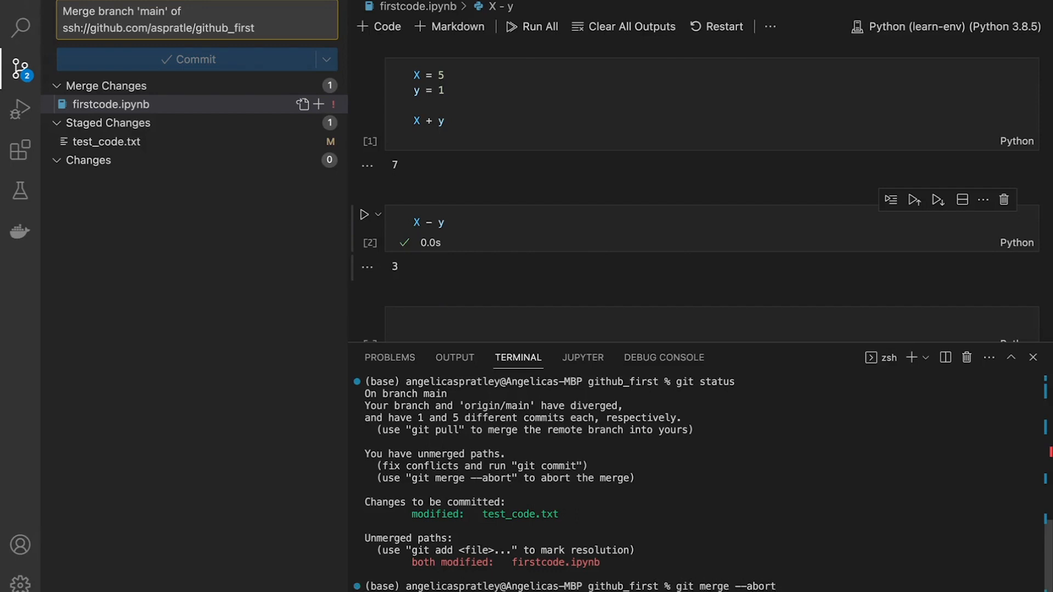
Run git merge --abort so only the modified firstcode.ipynb remains, showing X = 4 and y = 2
{"action": "left_click", "coordinate": [191, 59]}
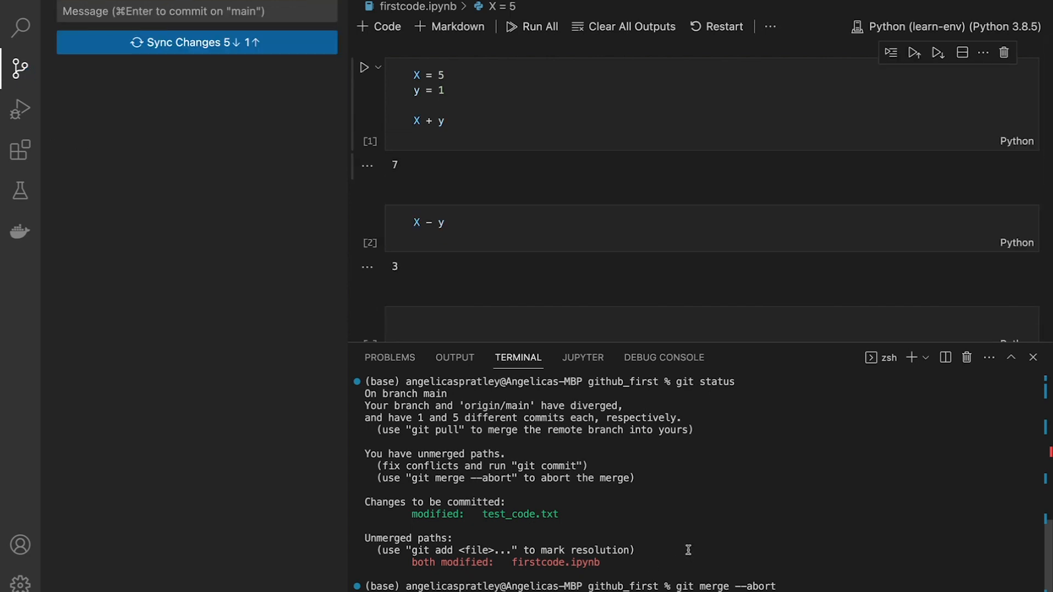
{"action": "mouse_move", "coordinate": [487, 201]}
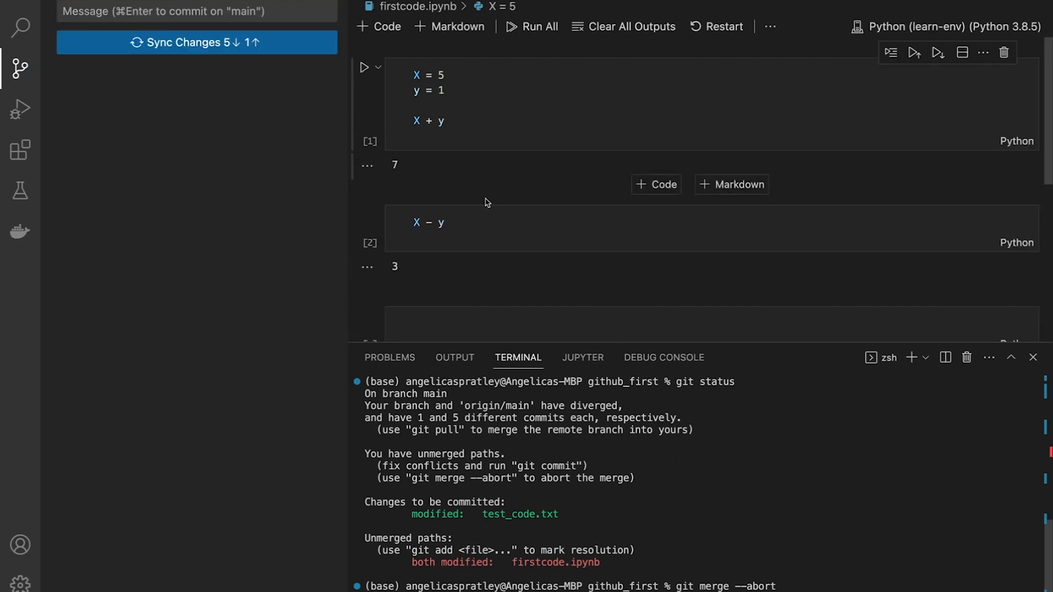
{"action": "mouse_move", "coordinate": [489, 207]}
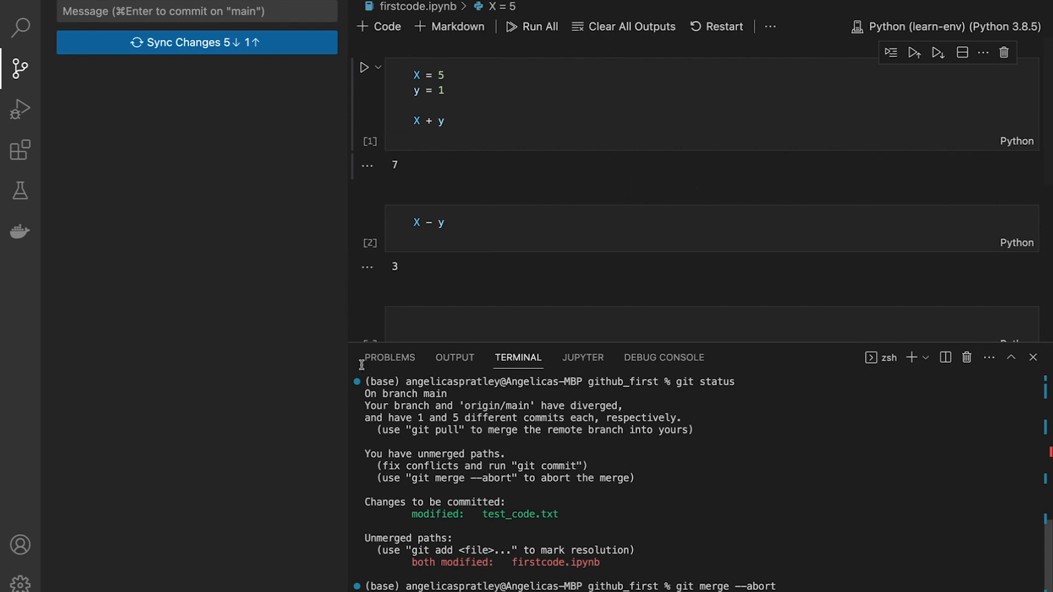
{"action": "mouse_move", "coordinate": [254, 59]}
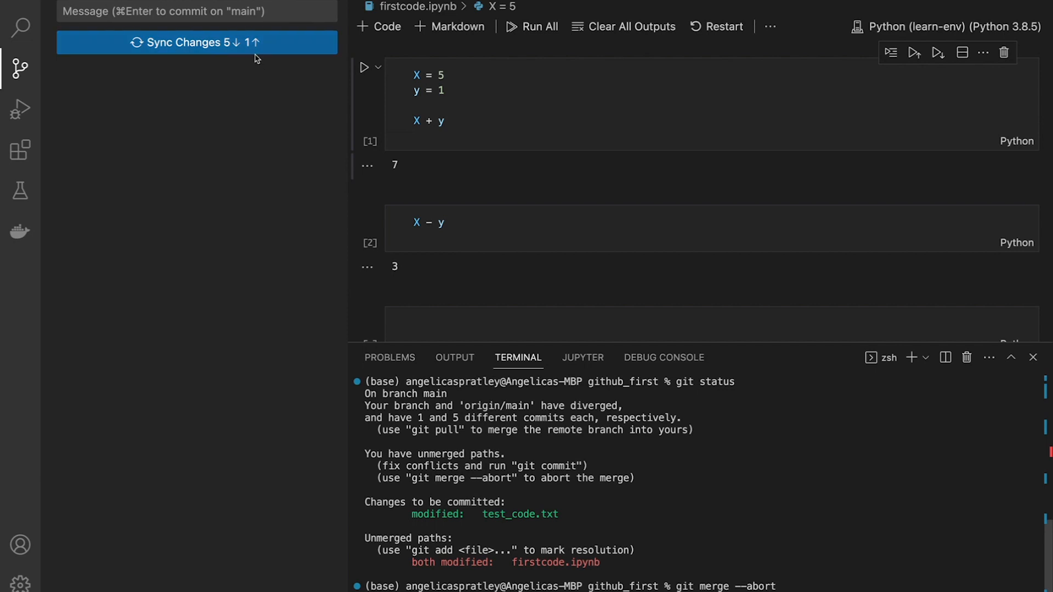
{"action": "left_click", "coordinate": [449, 76]}
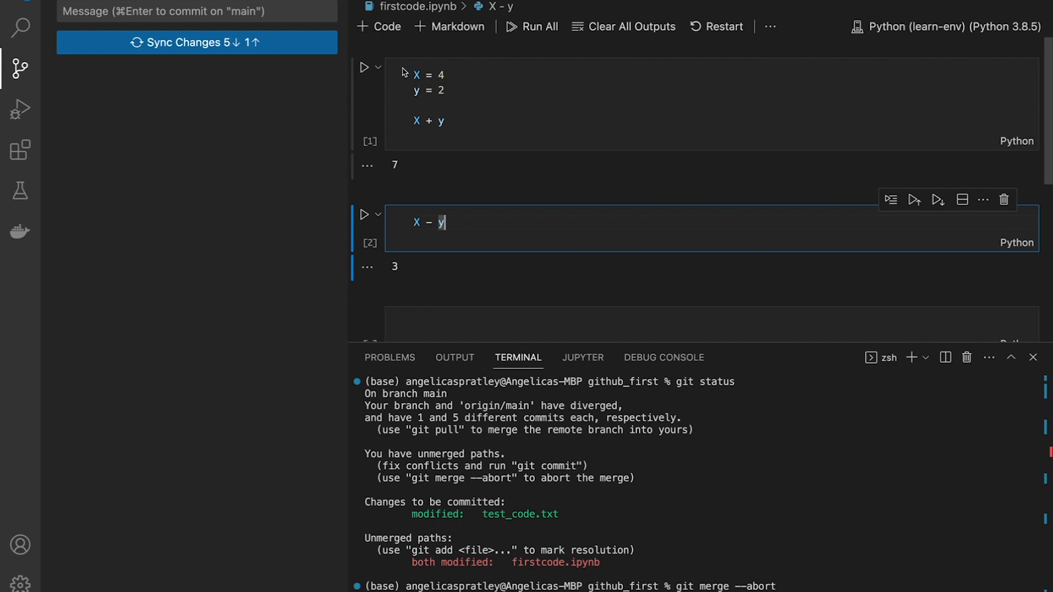
{"action": "mouse_move", "coordinate": [459, 122]}
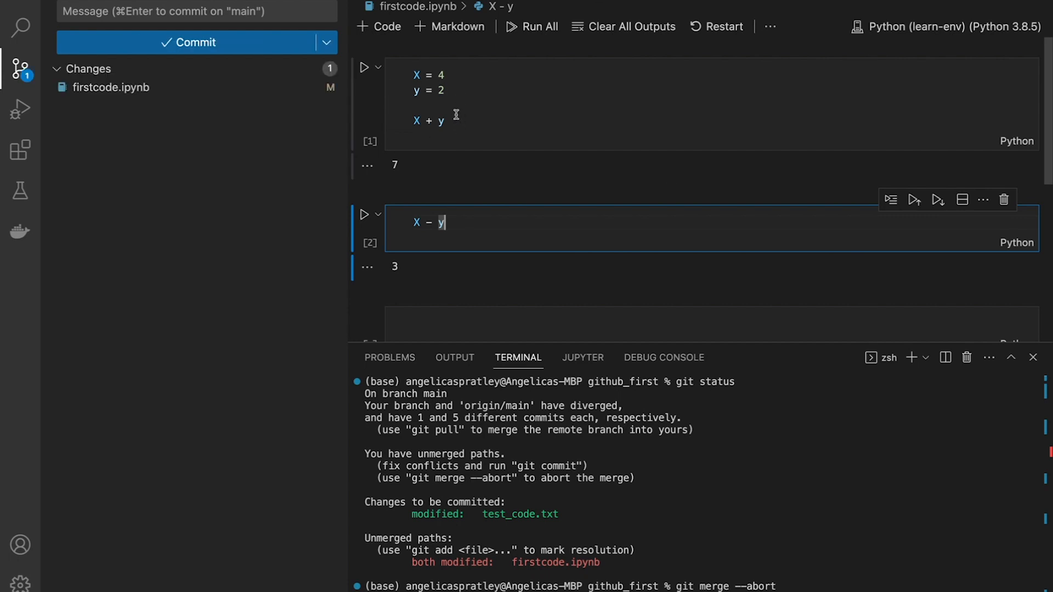
Stage firstcode.ipynb, commit it as 'adding subtraction', and sync main with origin
{"action": "left_click", "coordinate": [297, 88]}
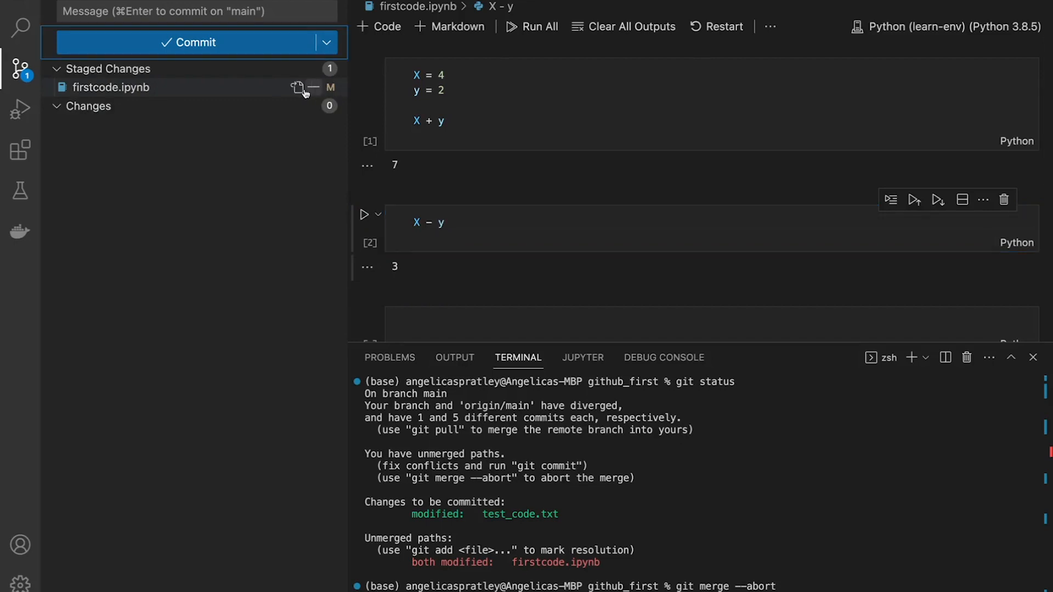
{"action": "type", "text": "adding s"}
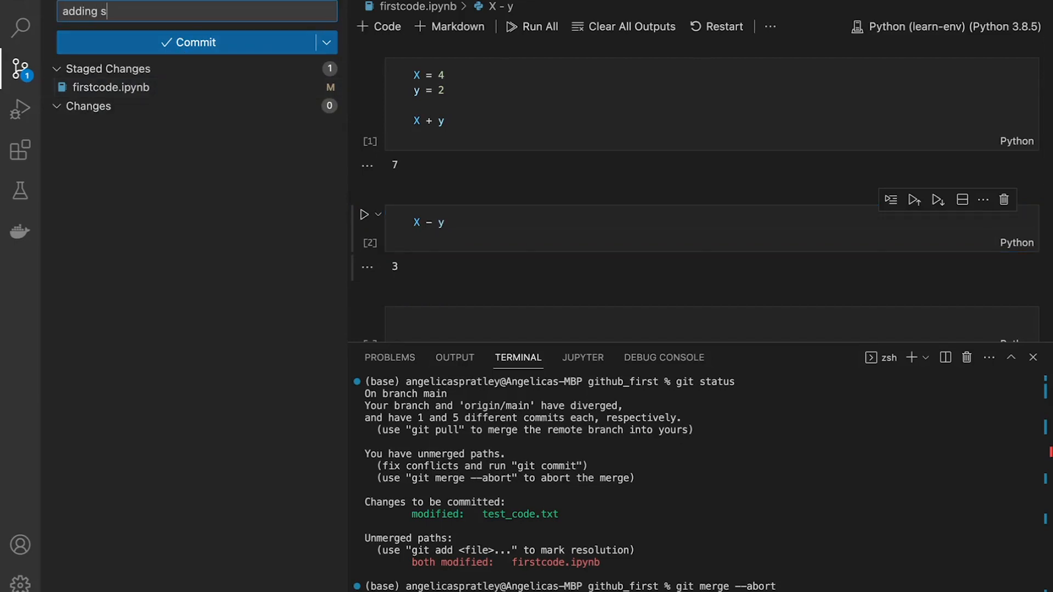
{"action": "type", "text": "ubtraction"}
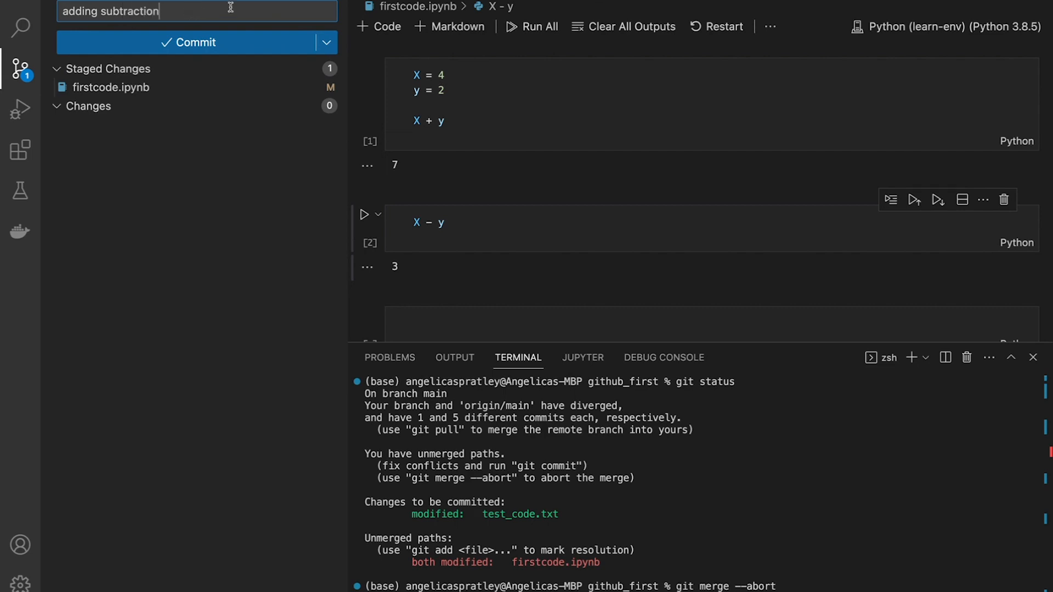
{"action": "left_click", "coordinate": [196, 42]}
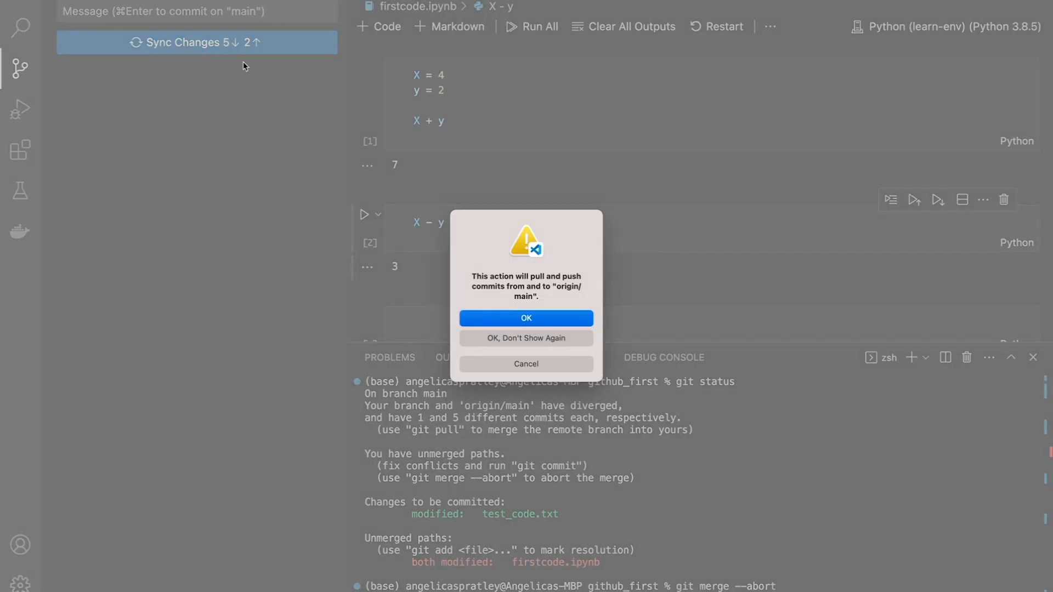
{"action": "left_click", "coordinate": [526, 318]}
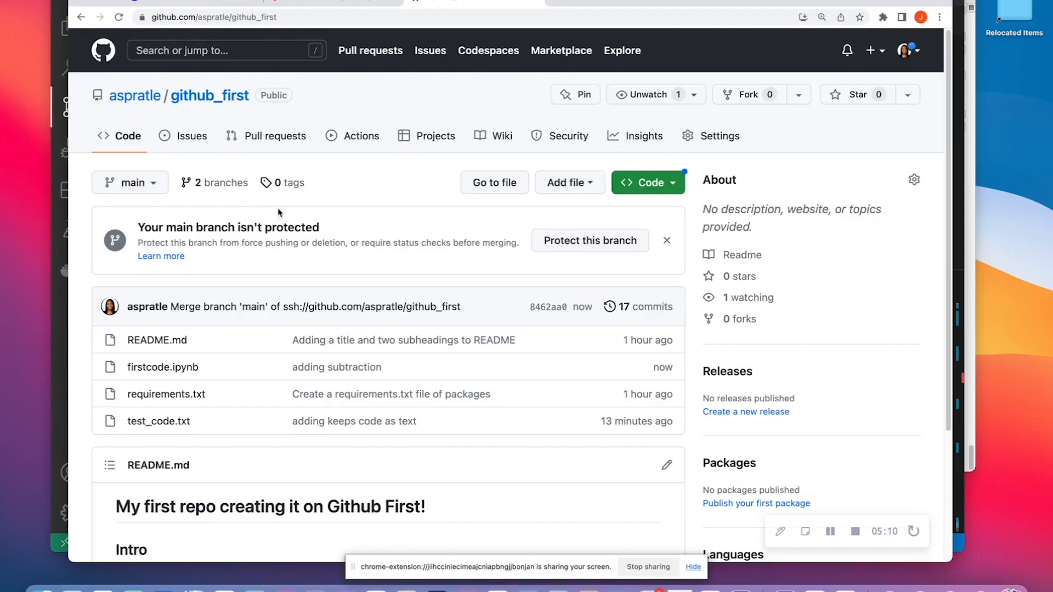
Choose the test branch on GitHub and view the comparison with main, reported as able to merge
{"action": "scroll", "scroll_direction": "down", "scroll_amount": 3}
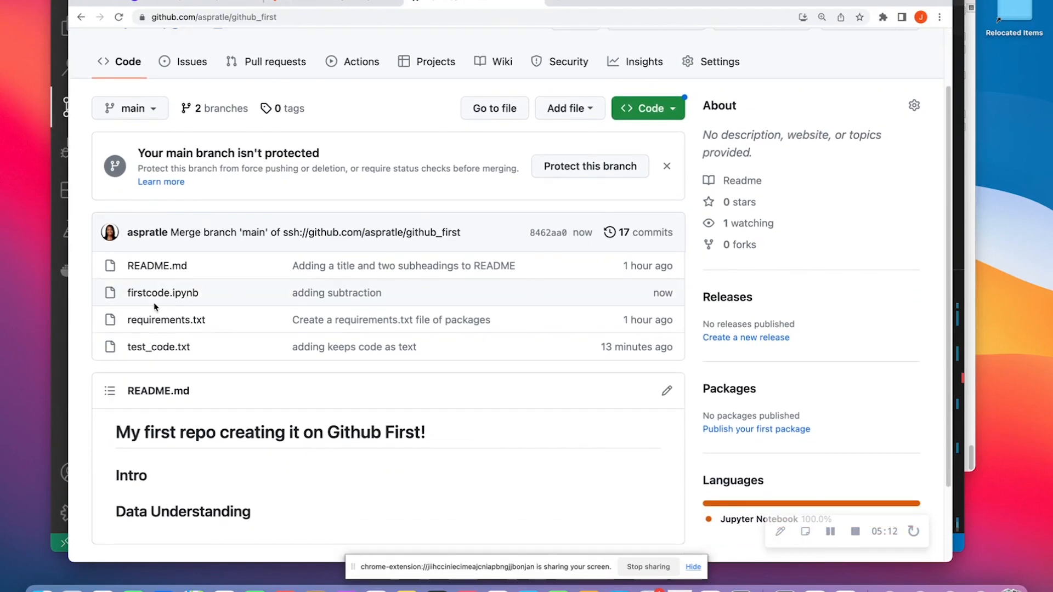
{"action": "scroll", "scroll_direction": "up", "scroll_amount": 3}
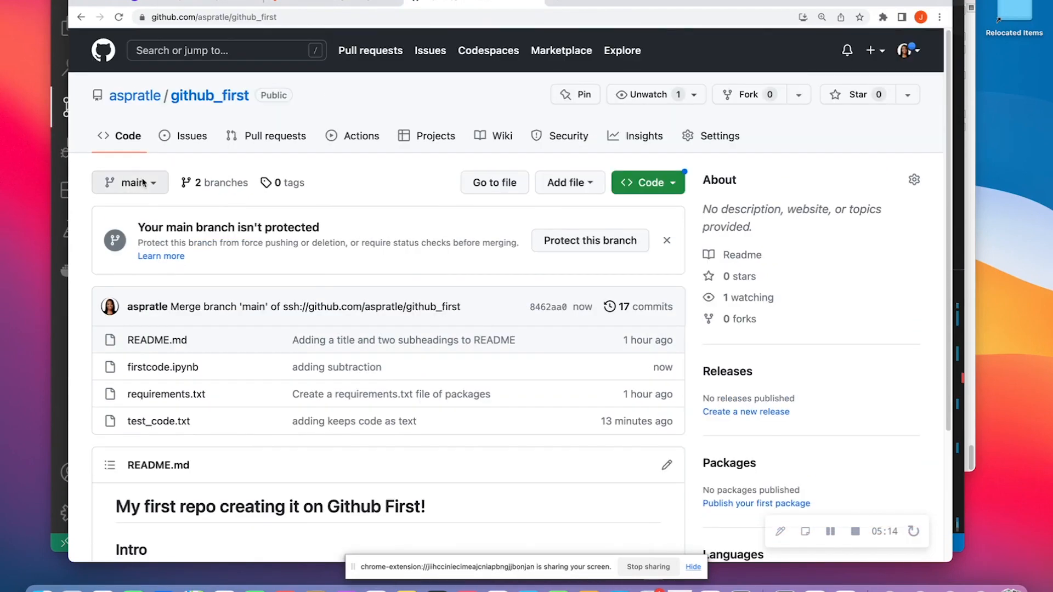
{"action": "left_click", "coordinate": [130, 182]}
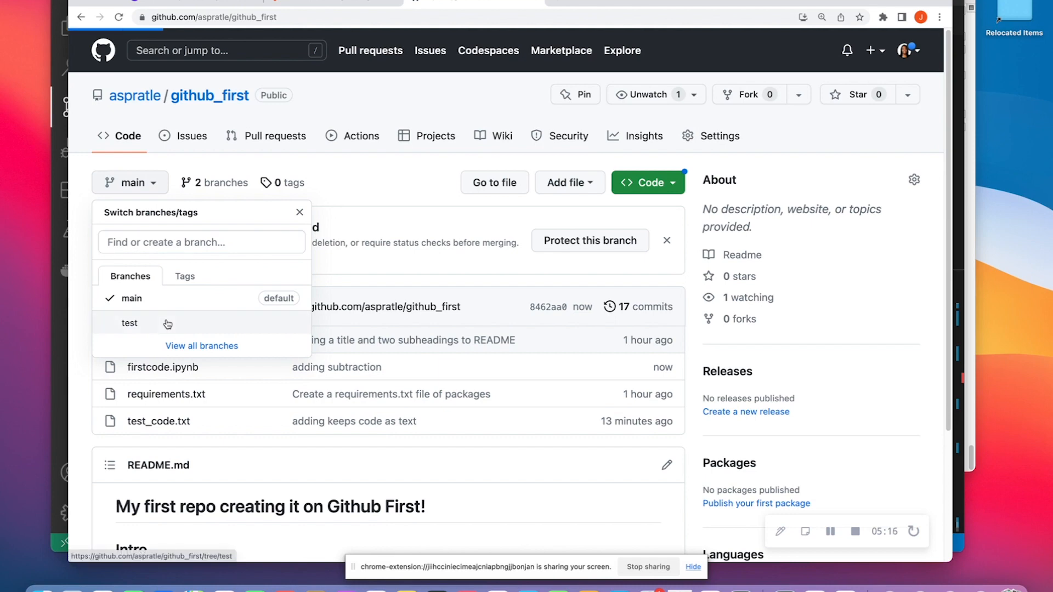
{"action": "left_click", "coordinate": [129, 322]}
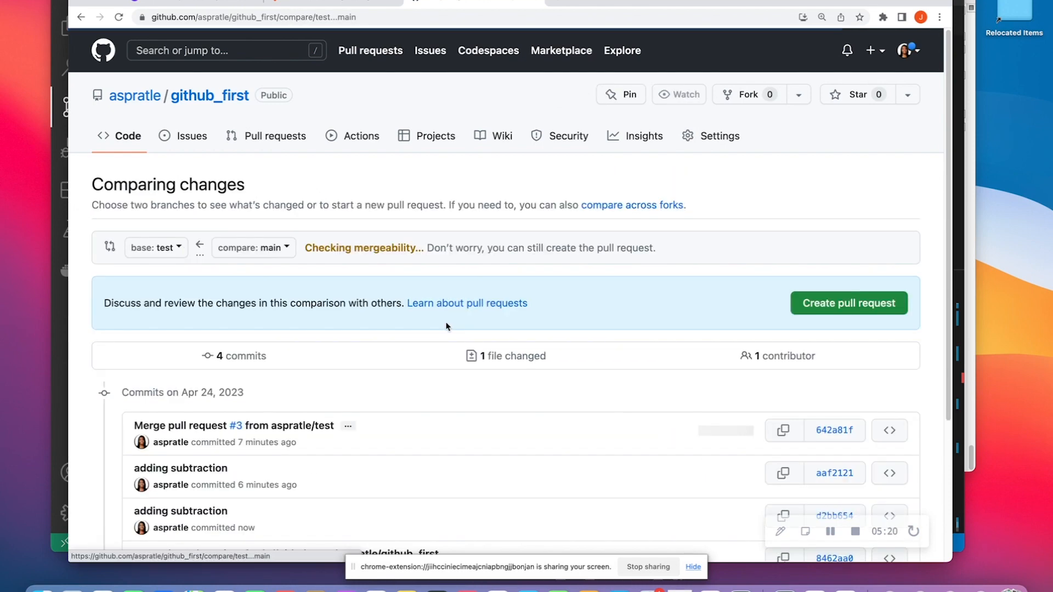
{"action": "scroll", "scroll_direction": "down", "scroll_amount": 3}
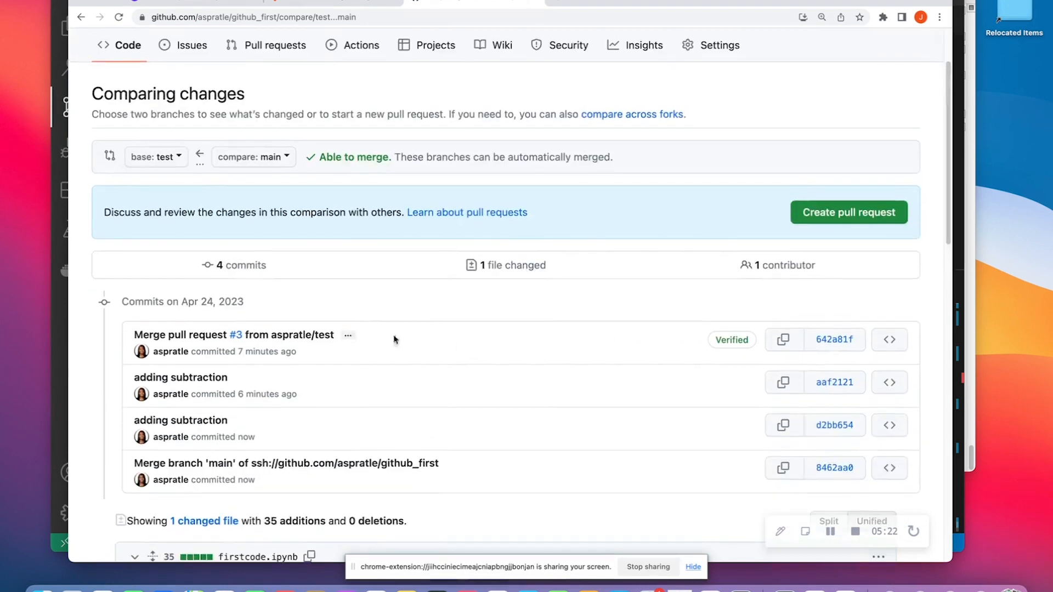
{"action": "mouse_move", "coordinate": [669, 261]}
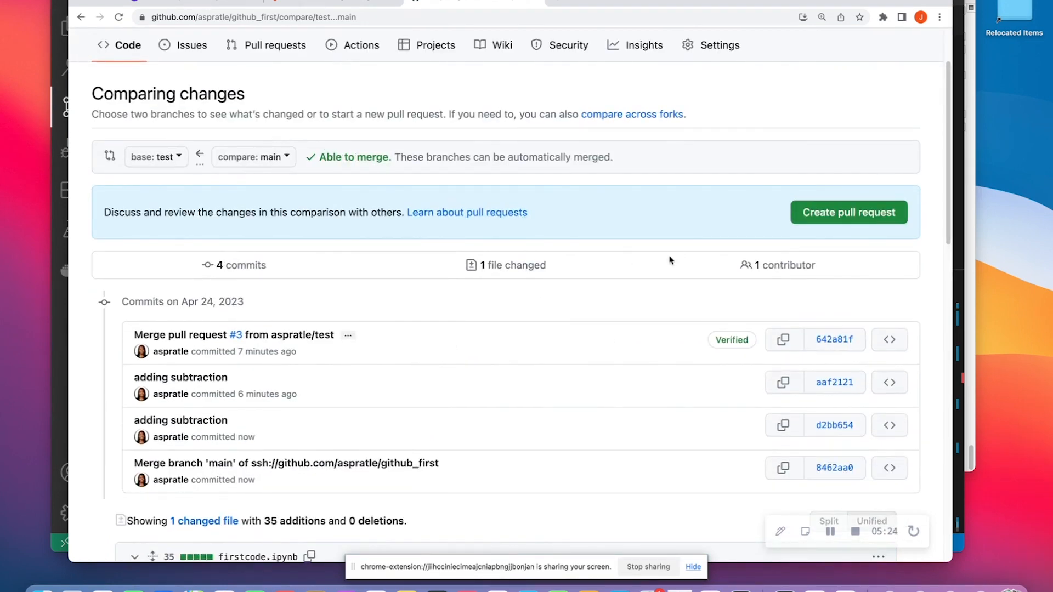
Create a pull request from main into test titled 'getting updates from main'
{"action": "left_click", "coordinate": [848, 212]}
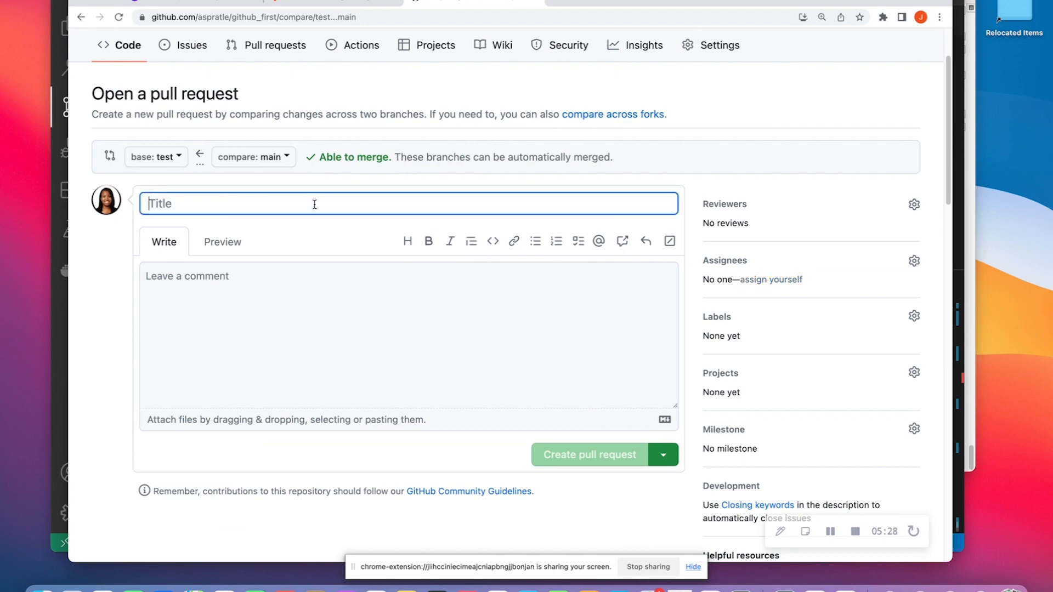
{"action": "type", "text": "getting up"}
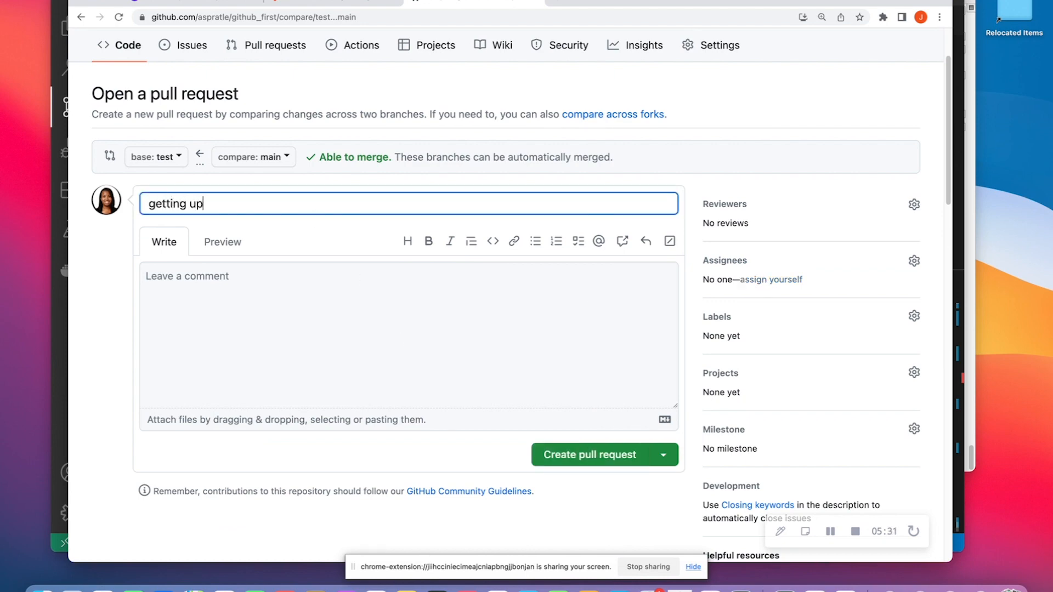
{"action": "type", "text": "dates from"}
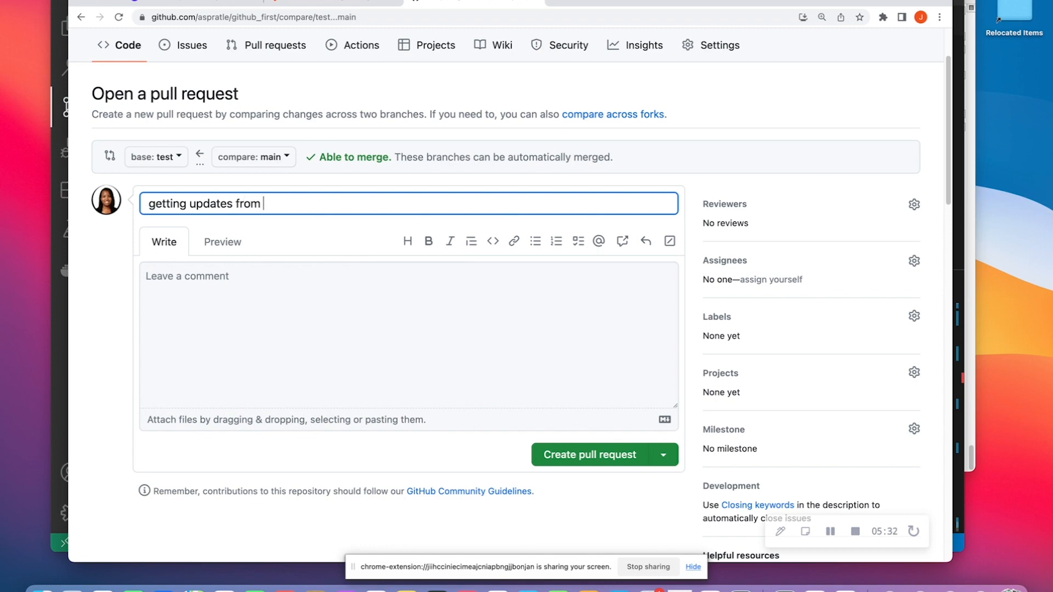
{"action": "left_click", "coordinate": [589, 454]}
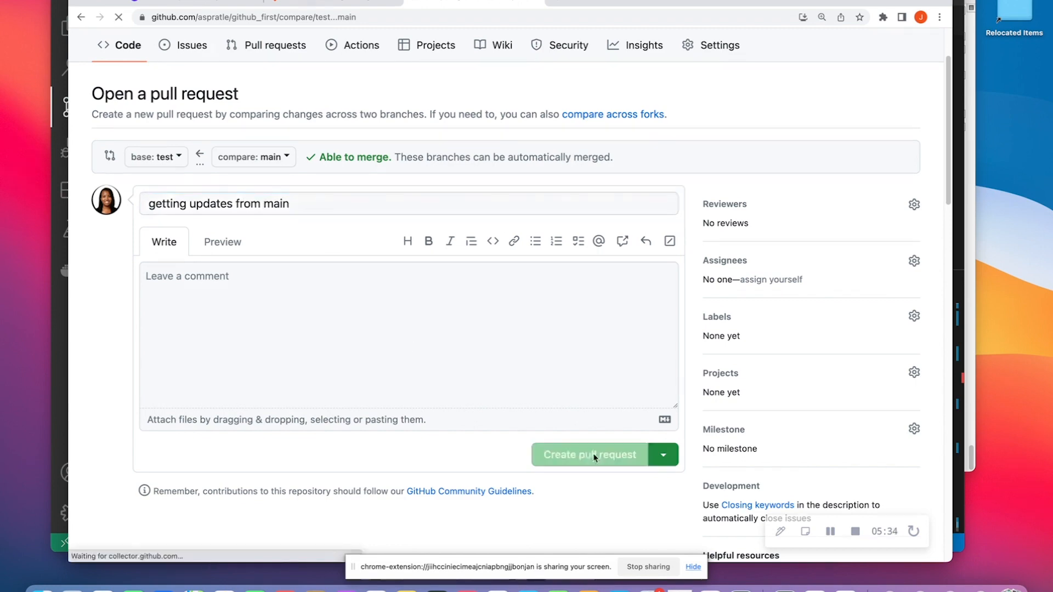
{"action": "left_click", "coordinate": [590, 454]}
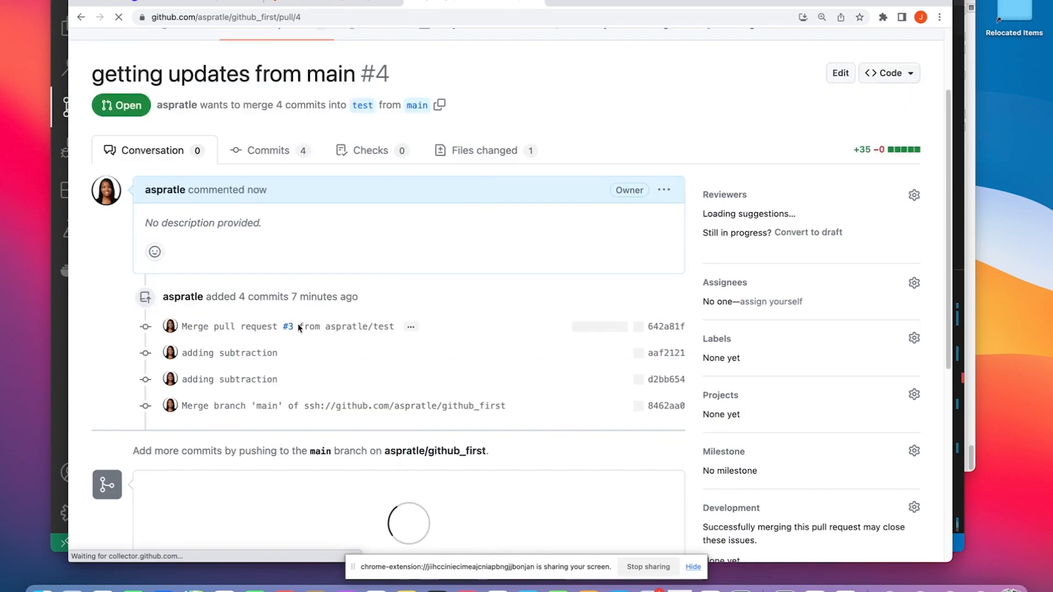
Merge the pull request and confirm, bringing main's four commits into test
{"action": "scroll", "scroll_direction": "down", "scroll_amount": 3}
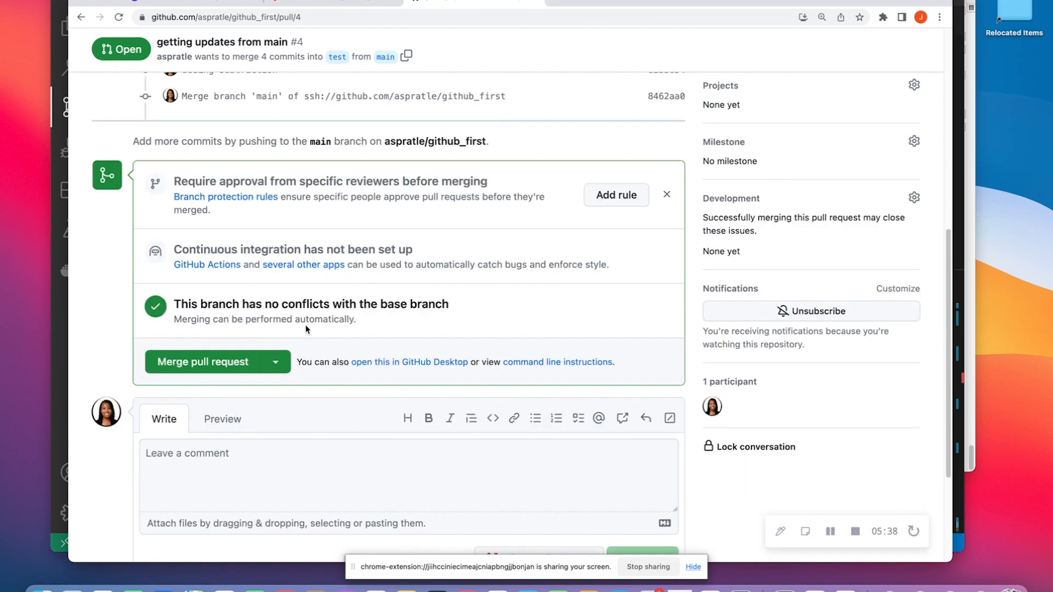
{"action": "left_click", "coordinate": [202, 361]}
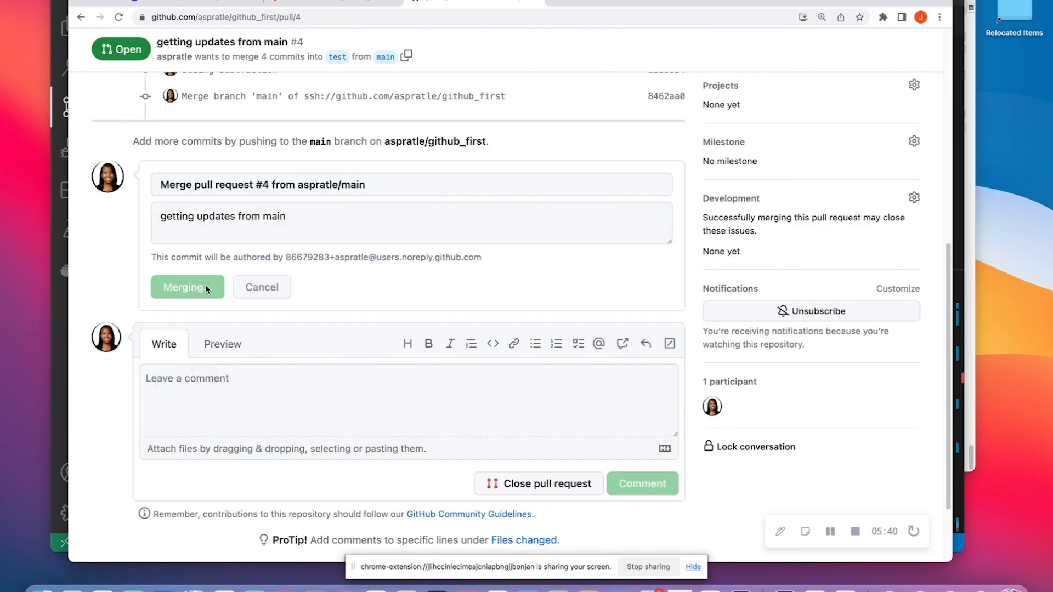
{"action": "left_click", "coordinate": [187, 286]}
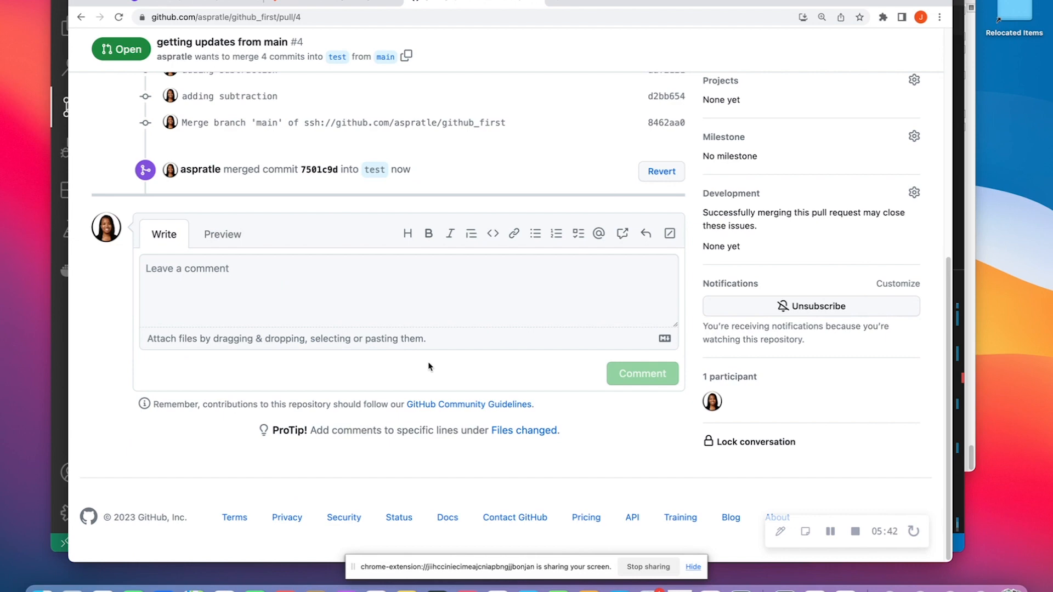
{"action": "scroll", "scroll_direction": "up", "scroll_amount": 3}
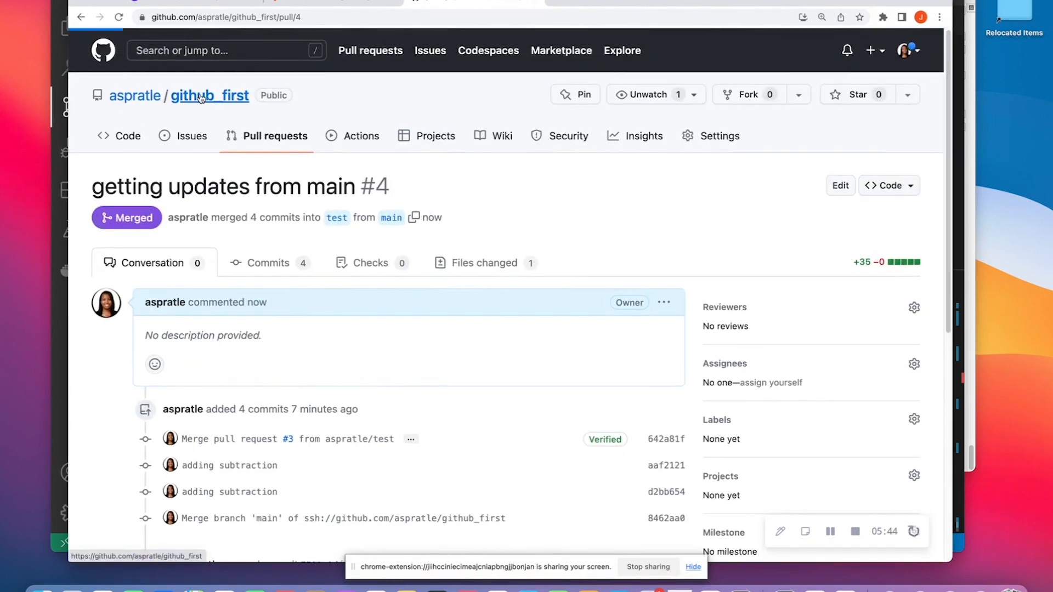
Return to the github_first home page showing the 'adding subtraction' commit
{"action": "left_click", "coordinate": [208, 94]}
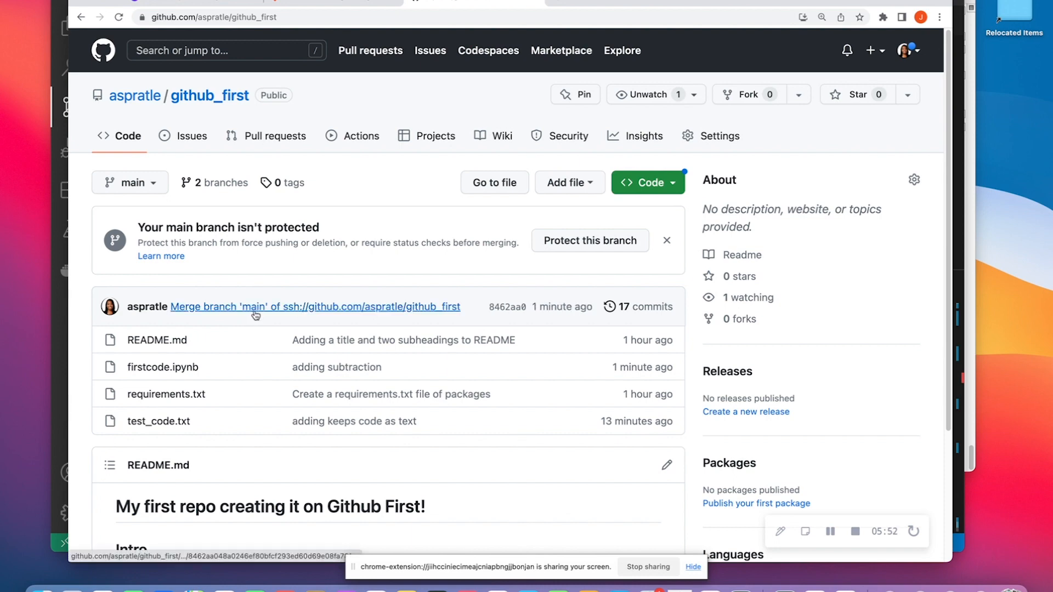
{"action": "mouse_move", "coordinate": [255, 307]}
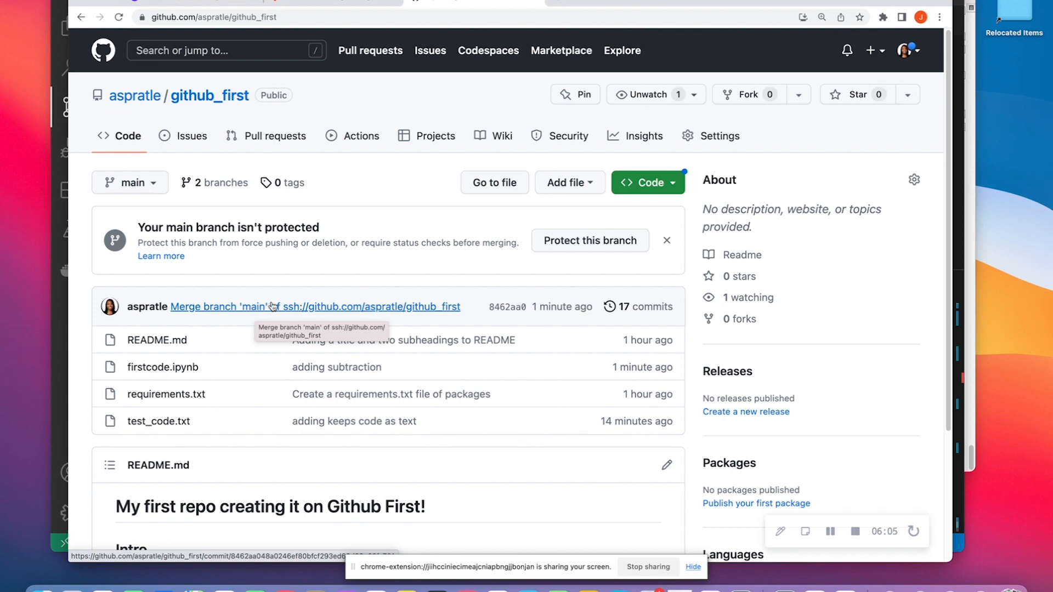
{"action": "mouse_move", "coordinate": [299, 294]}
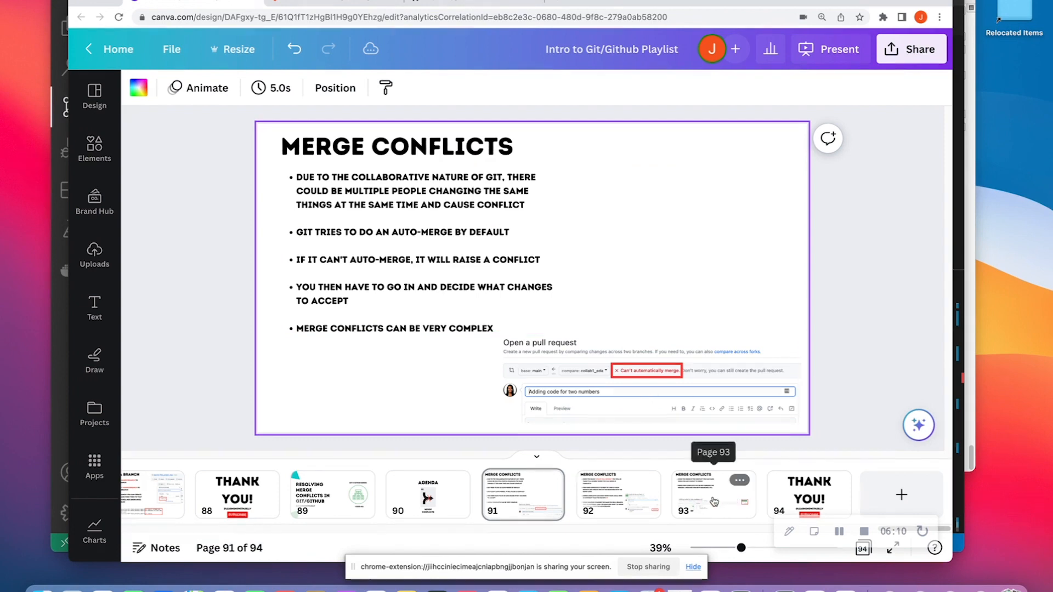
Go to the closing Thank You slide, page 94 of 94
{"action": "left_click", "coordinate": [808, 495]}
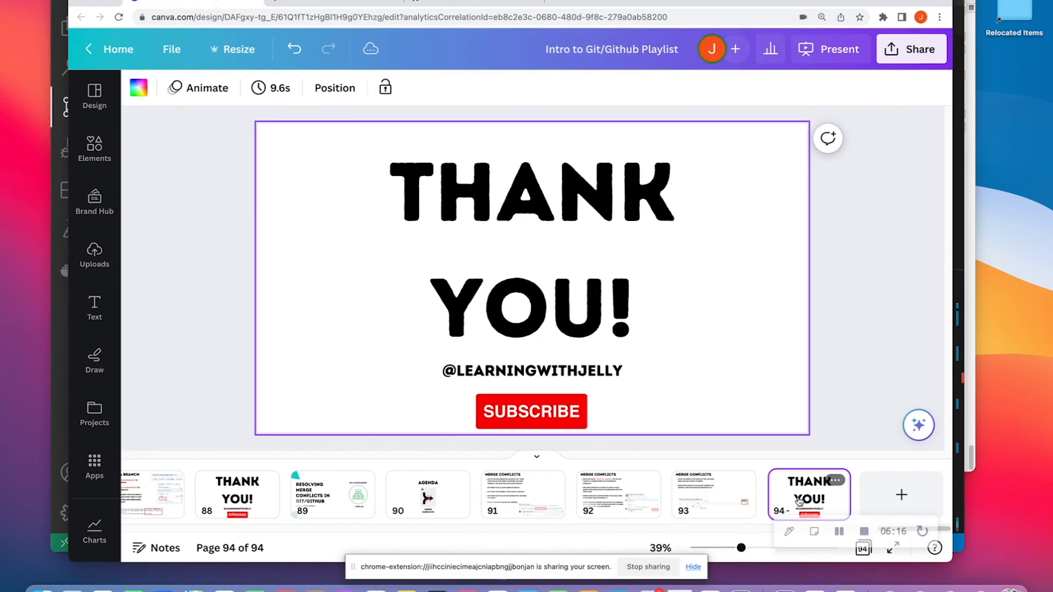
{"action": "mouse_move", "coordinate": [924, 363]}
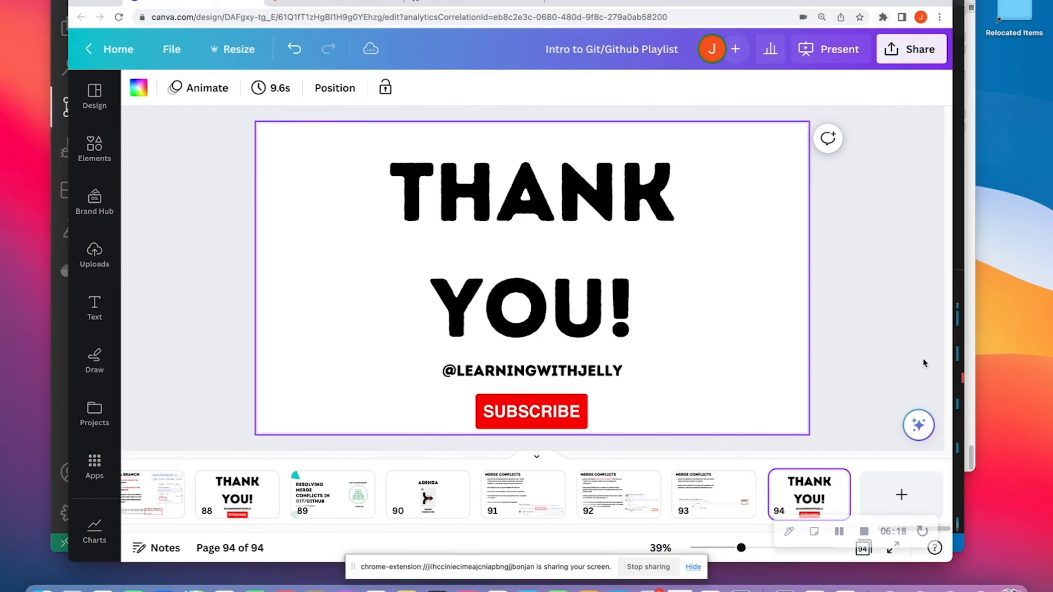